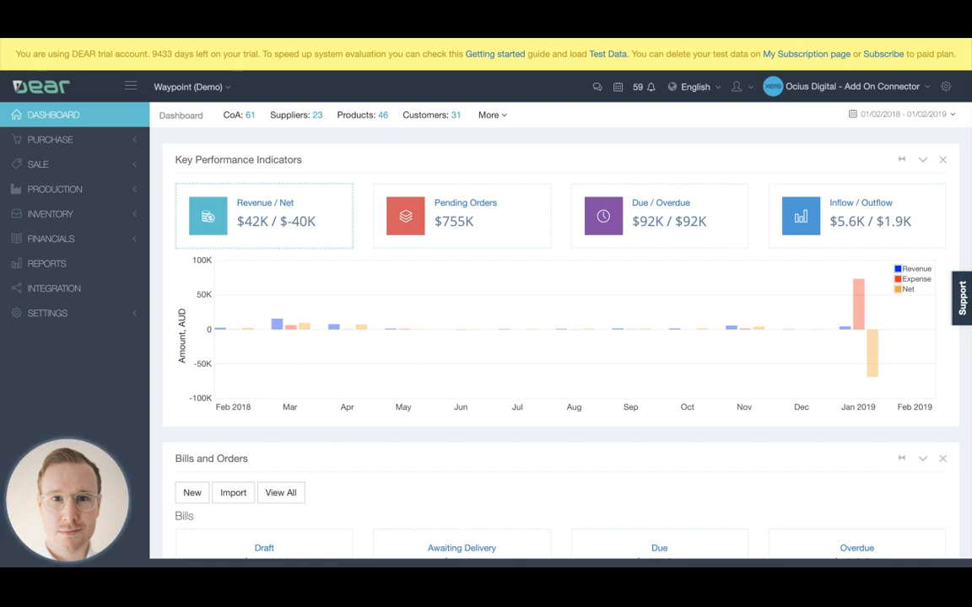
Step: Expand the Settings menu in the sidebar to show its sub-sections
left_click(47, 312)
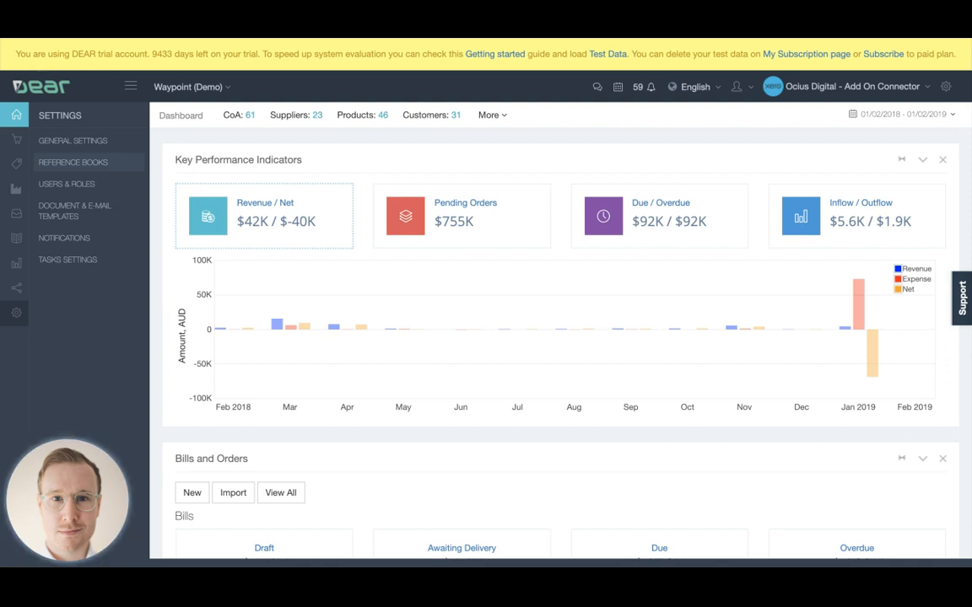
Step: Reach the Chart of Accounts through Reference Books' Financial section
left_click(73, 162)
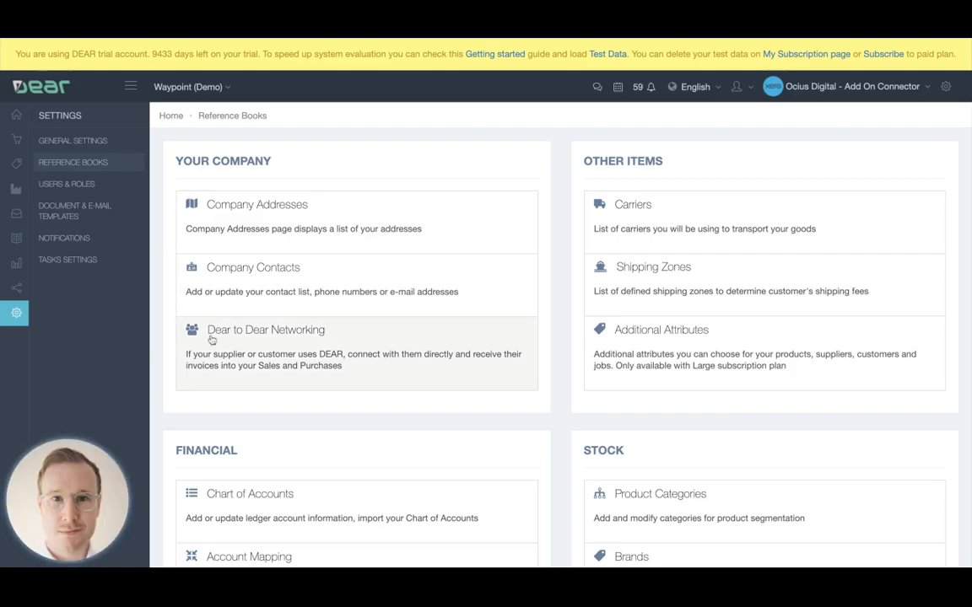
scroll("down", 3)
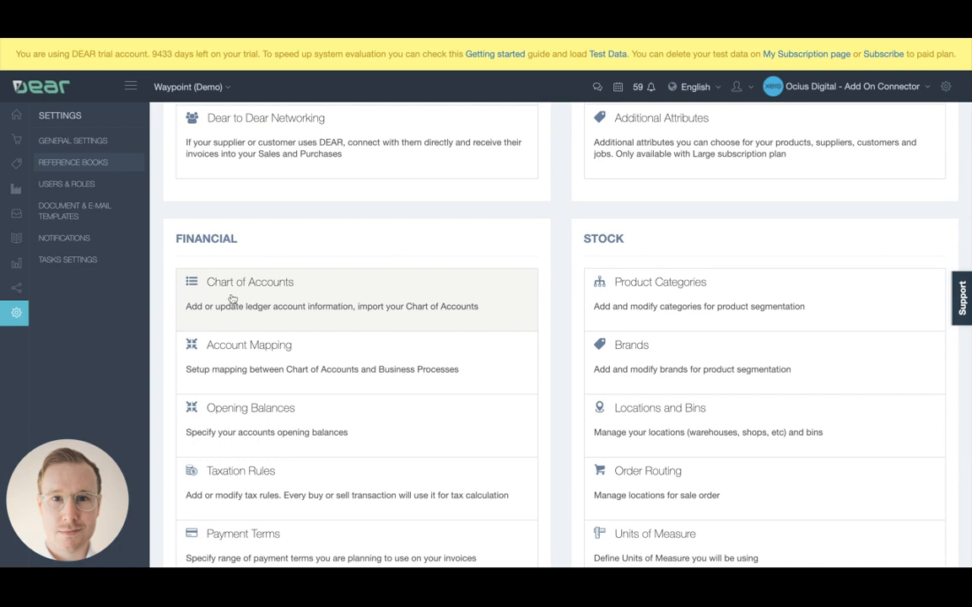
mouse_move(272, 358)
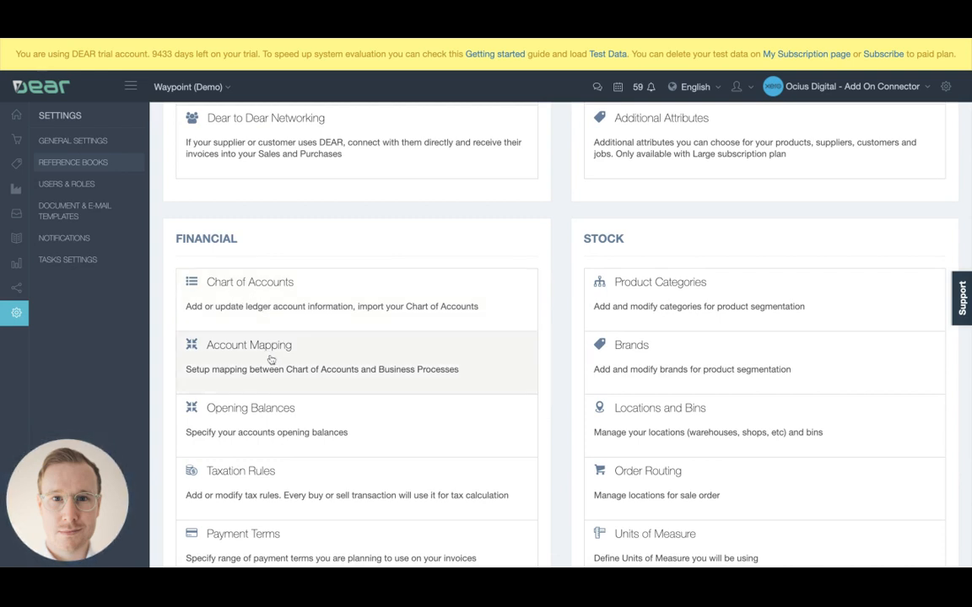
mouse_move(240, 300)
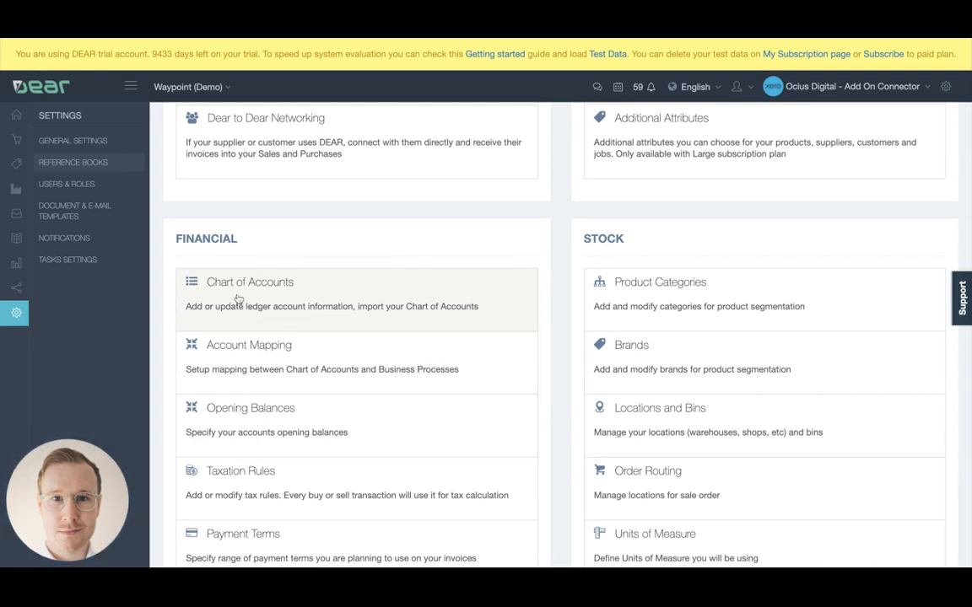
left_click(250, 282)
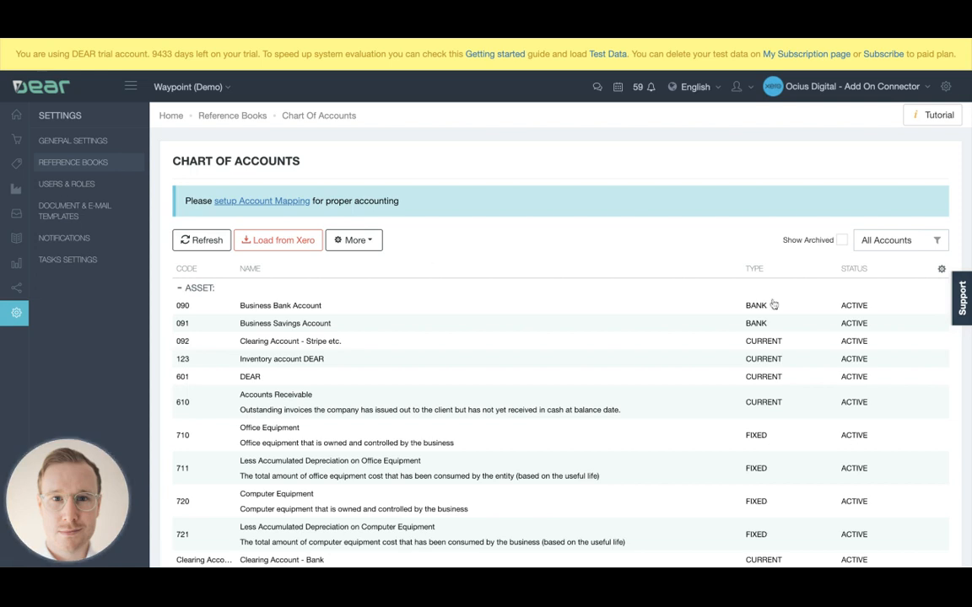
Step: Review the Chart of Accounts down to the Equity section beneath the asset accounts
left_click(901, 240)
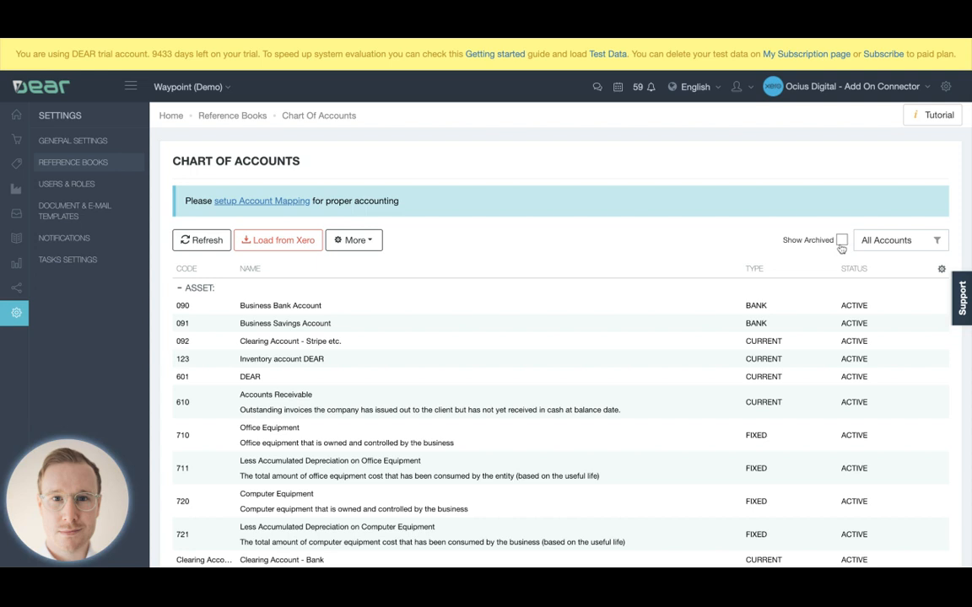
mouse_move(840, 250)
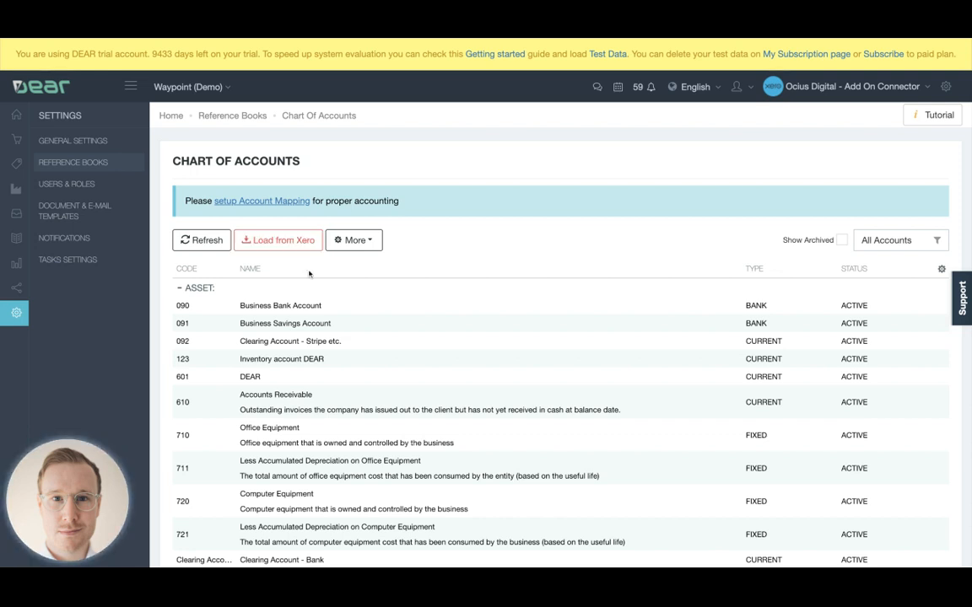
scroll("down", 3)
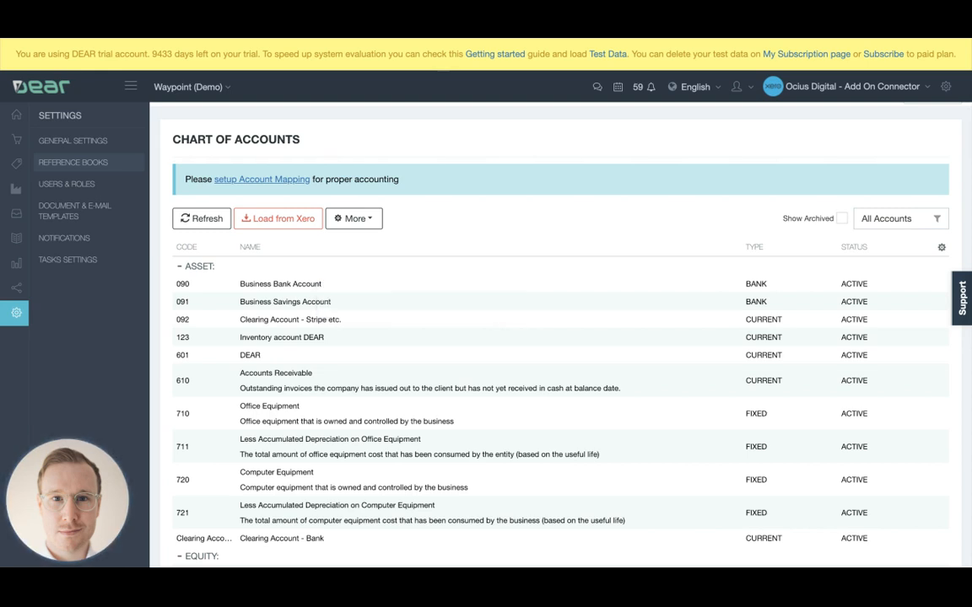
mouse_move(81, 166)
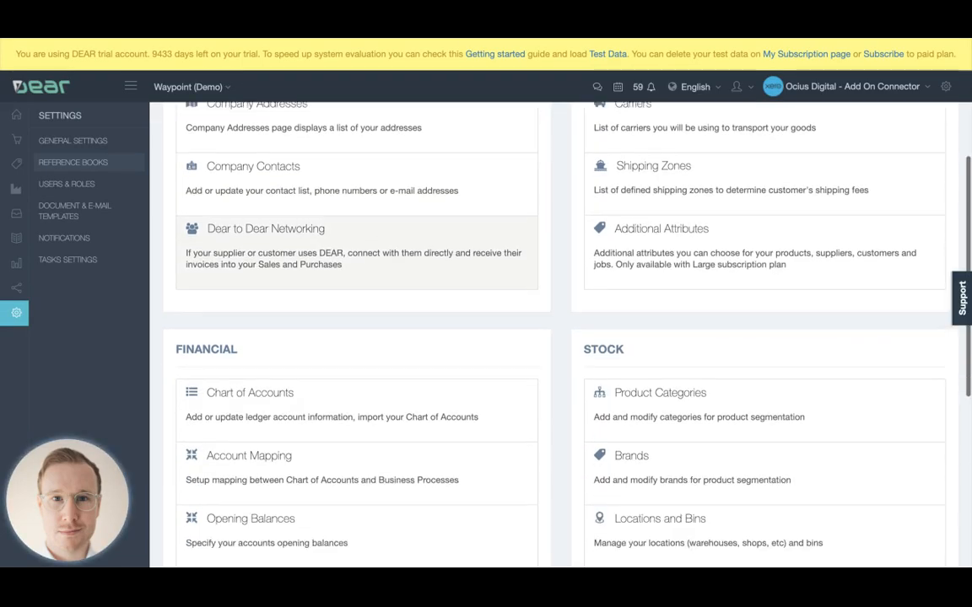
scroll("down", 3)
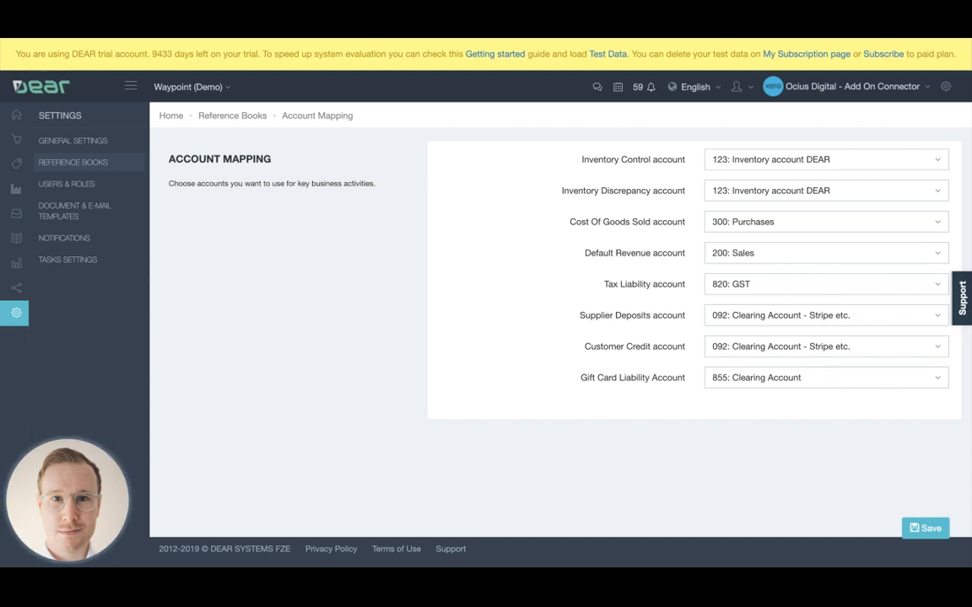
mouse_move(439, 253)
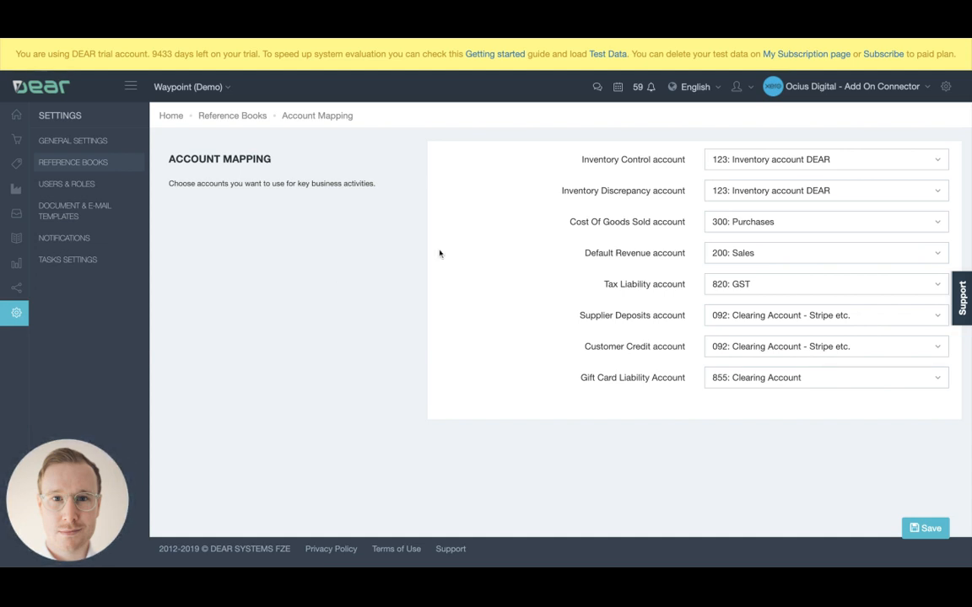
mouse_move(591, 162)
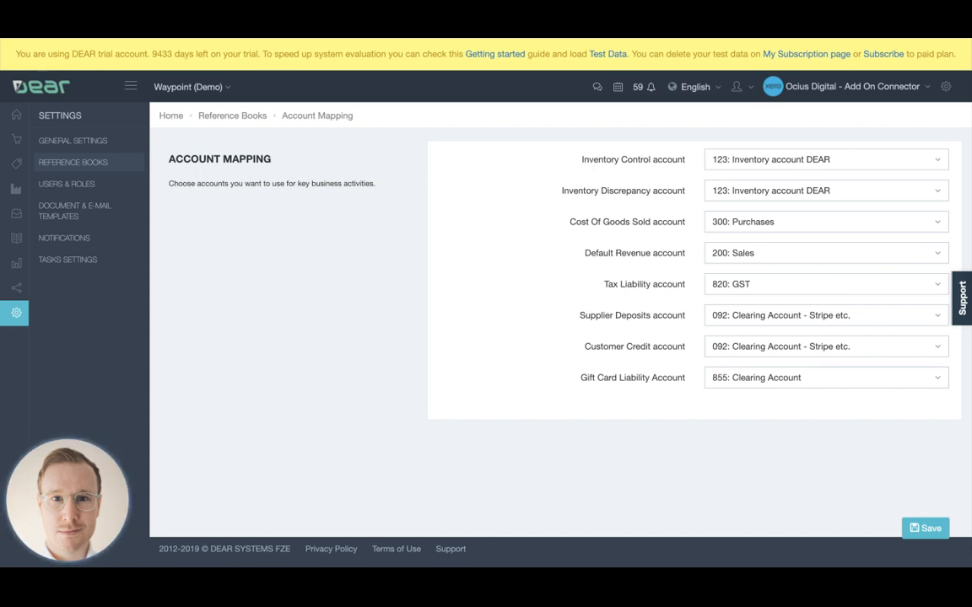
mouse_move(564, 169)
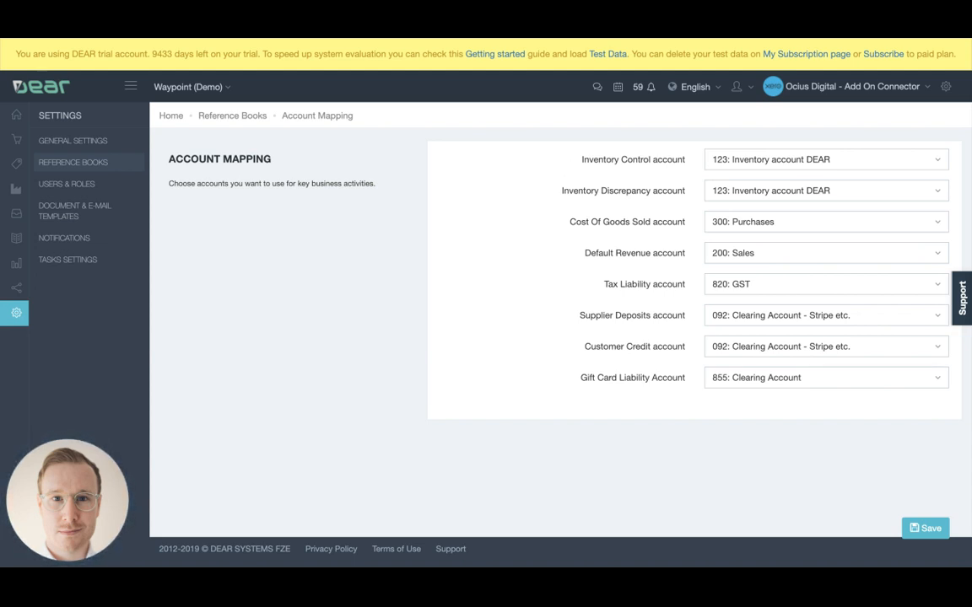
mouse_move(659, 203)
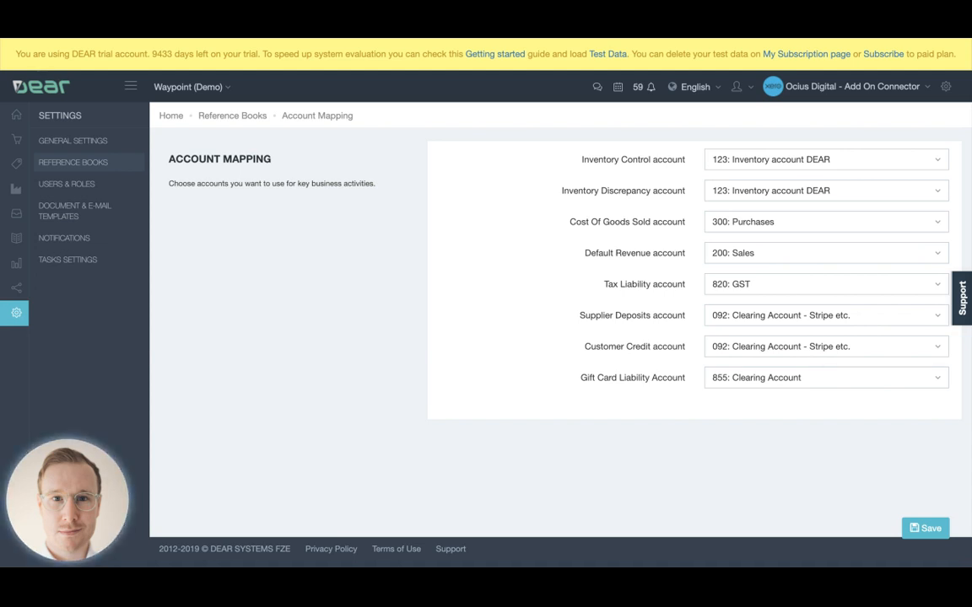
mouse_move(736, 206)
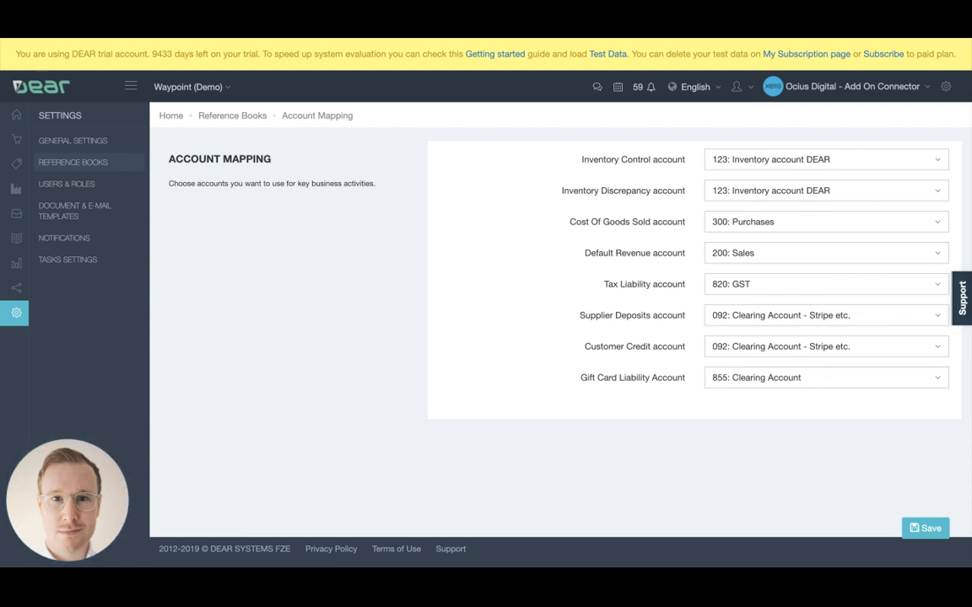
mouse_move(651, 229)
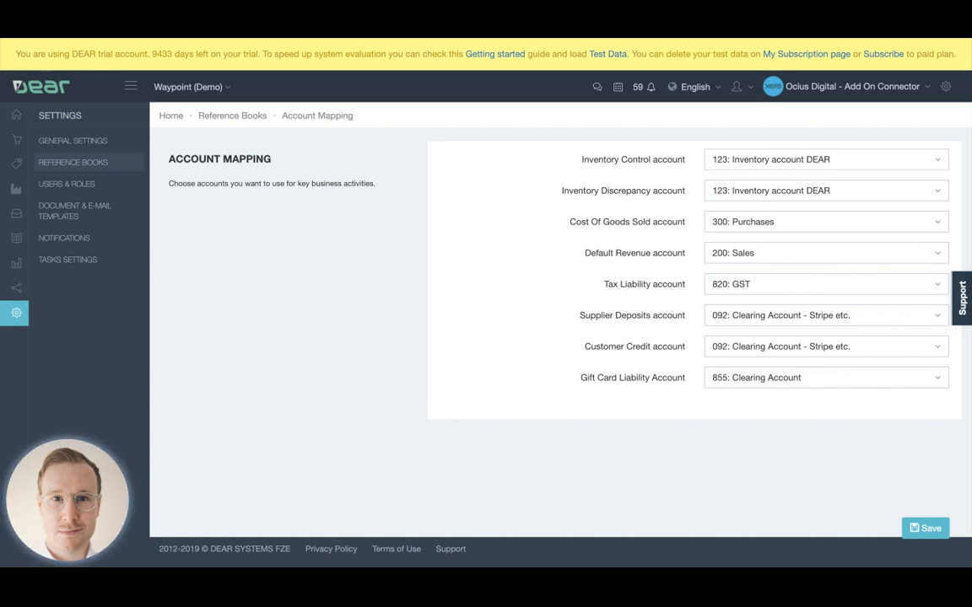
mouse_move(649, 253)
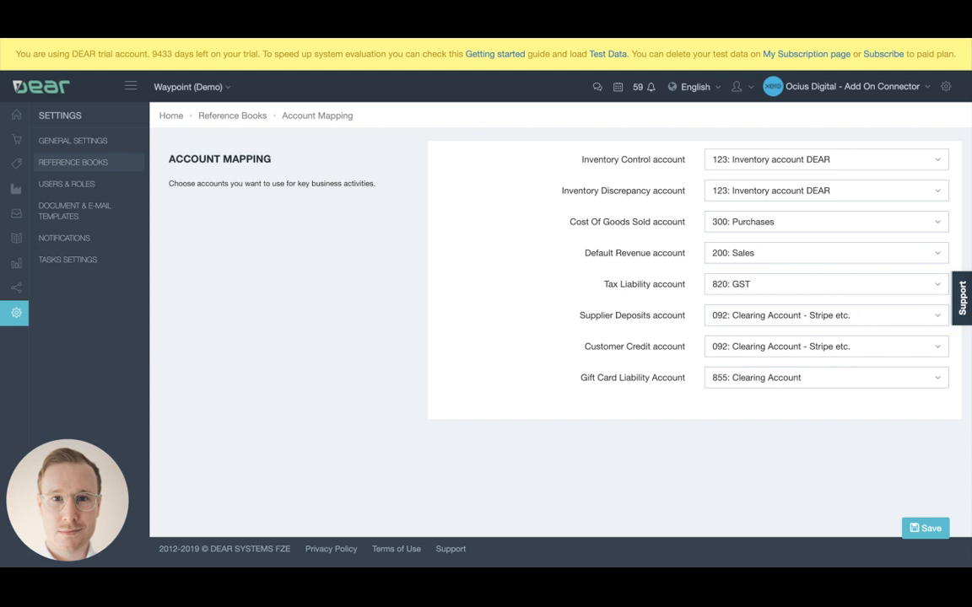
mouse_move(616, 318)
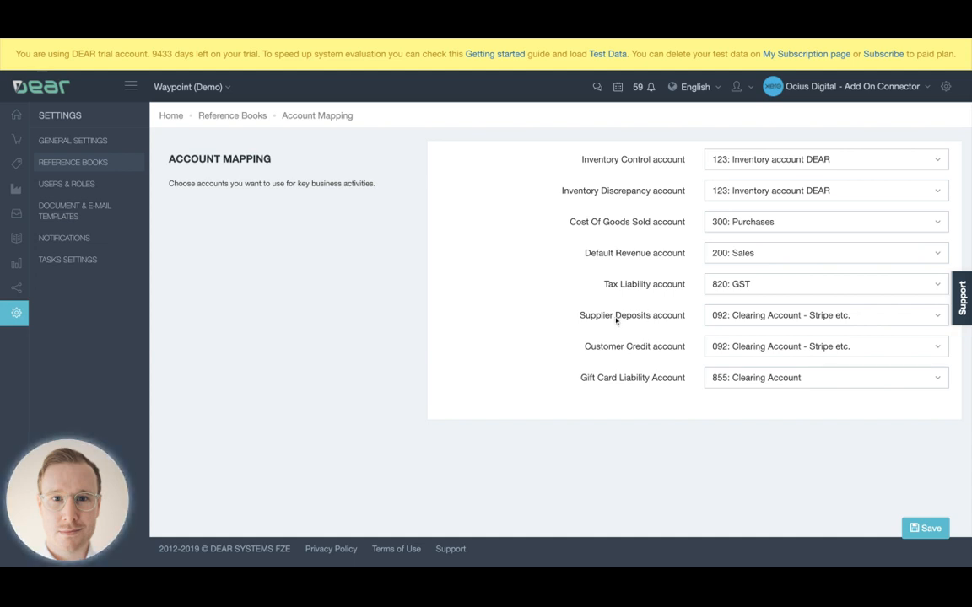
mouse_move(613, 326)
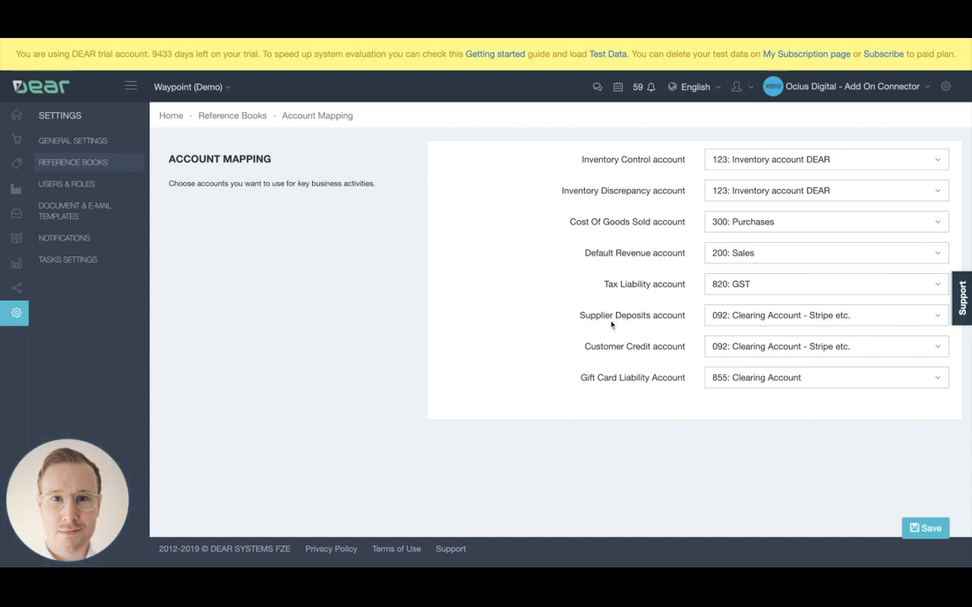
mouse_move(632, 354)
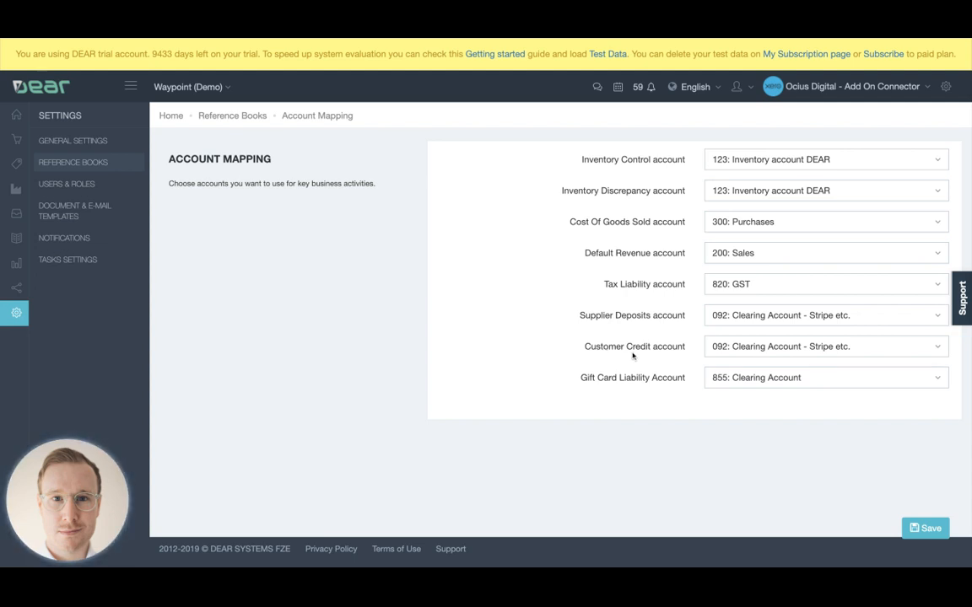
mouse_move(644, 354)
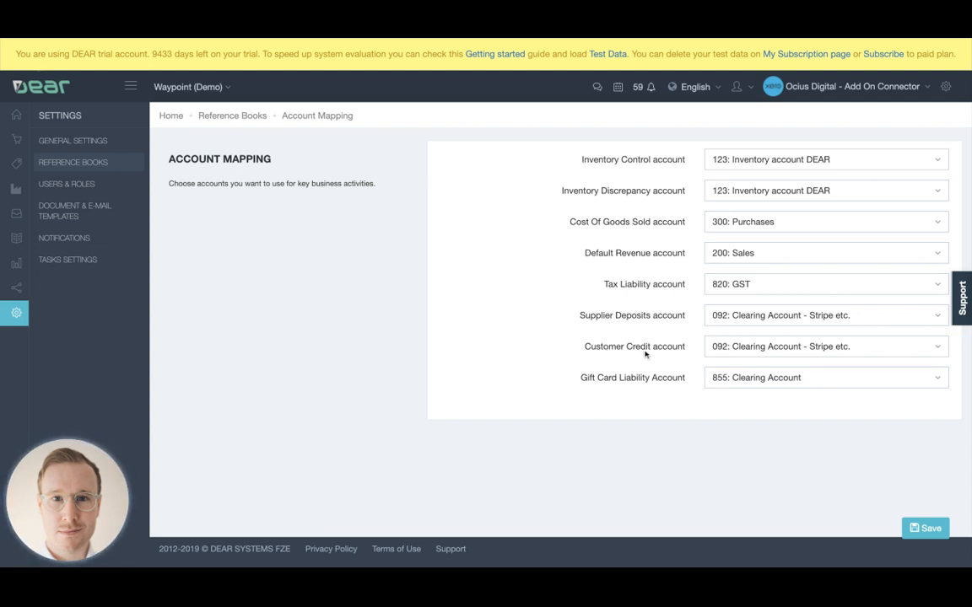
mouse_move(645, 355)
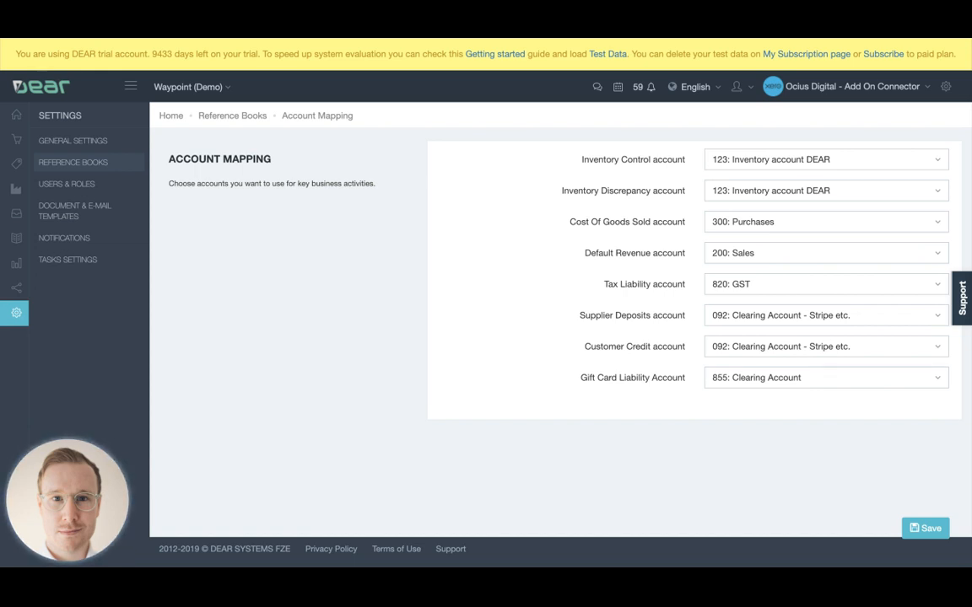
mouse_move(631, 392)
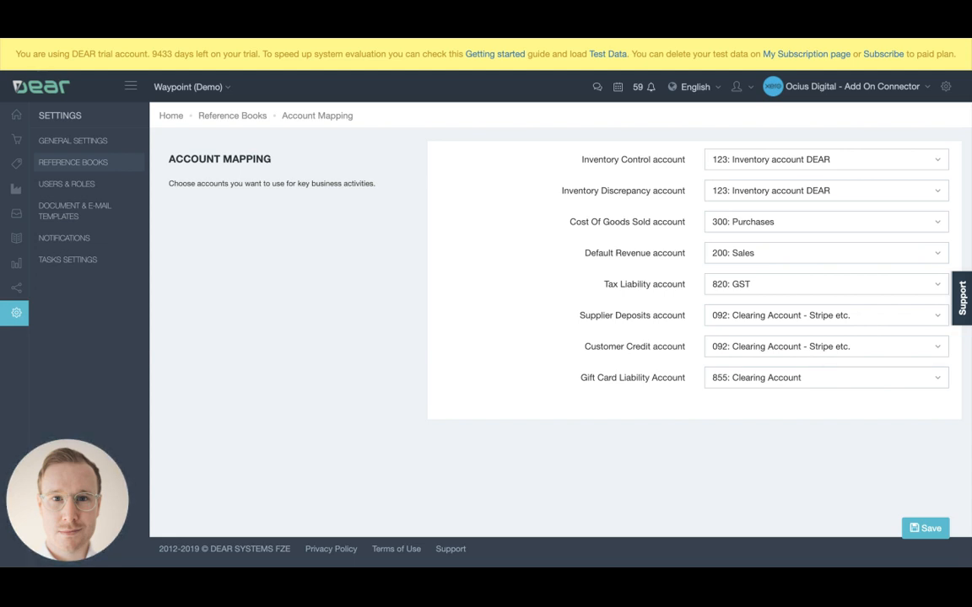
mouse_move(652, 314)
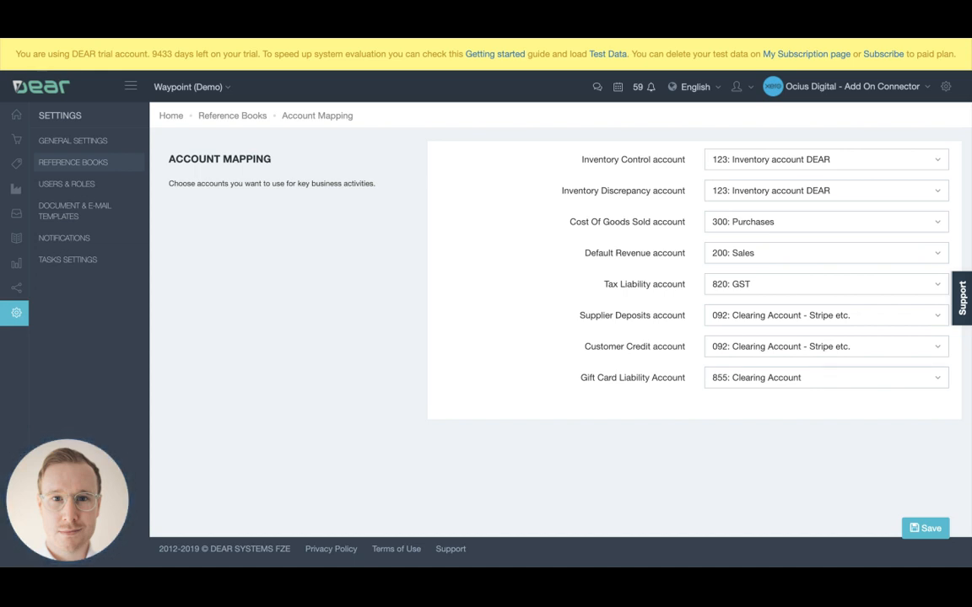
mouse_move(585, 260)
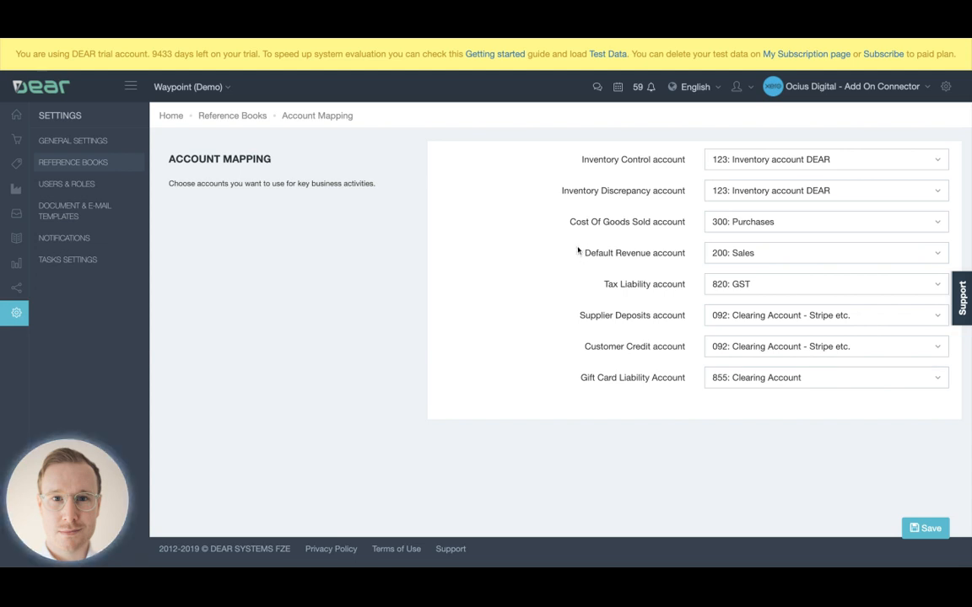
mouse_move(554, 118)
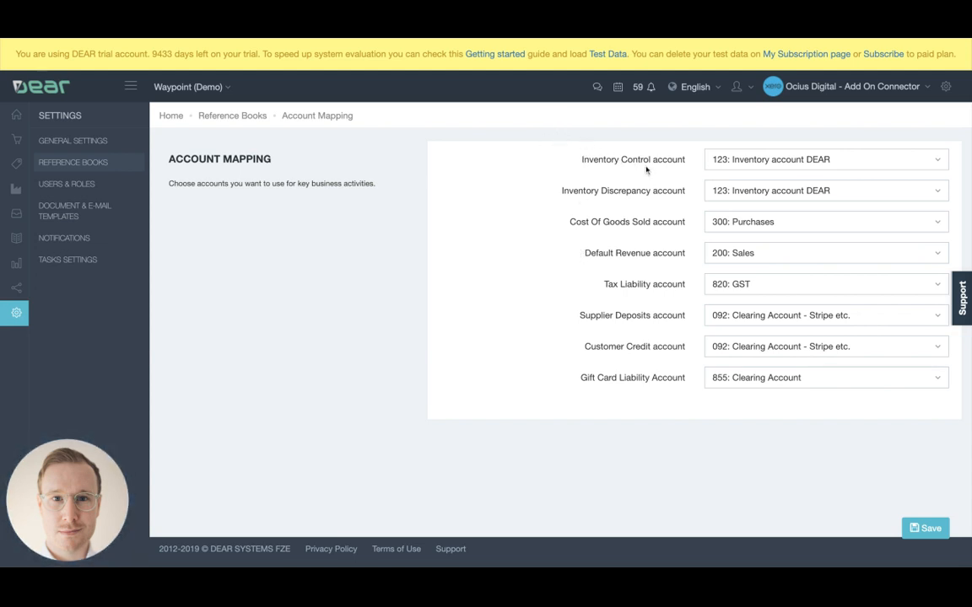
mouse_move(756, 166)
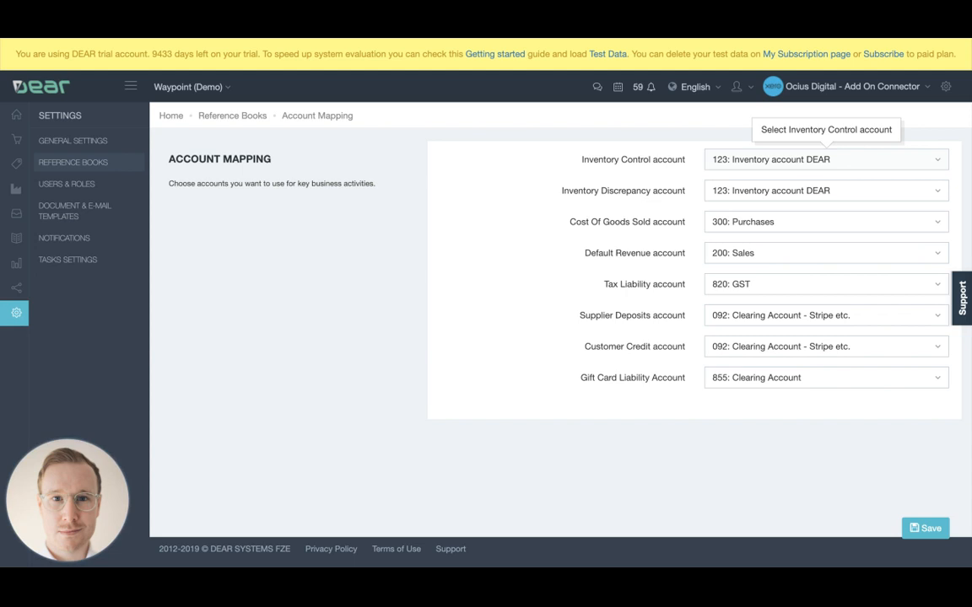
mouse_move(689, 199)
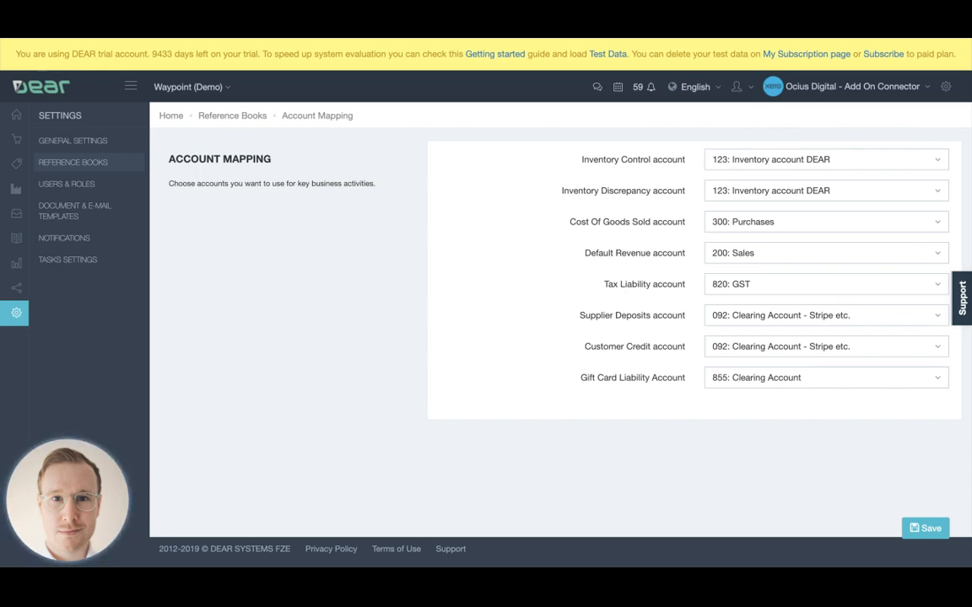
mouse_move(695, 269)
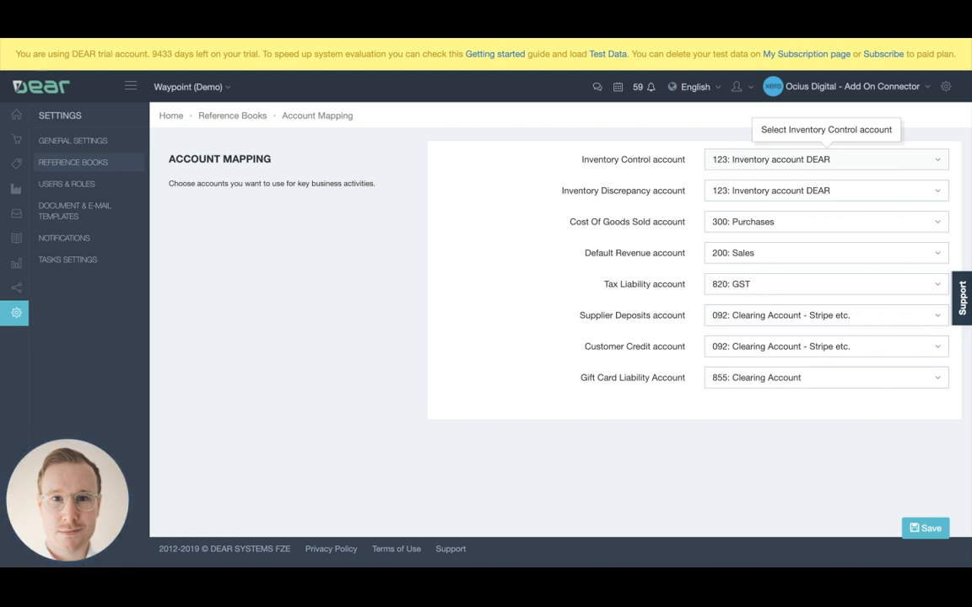
mouse_move(661, 258)
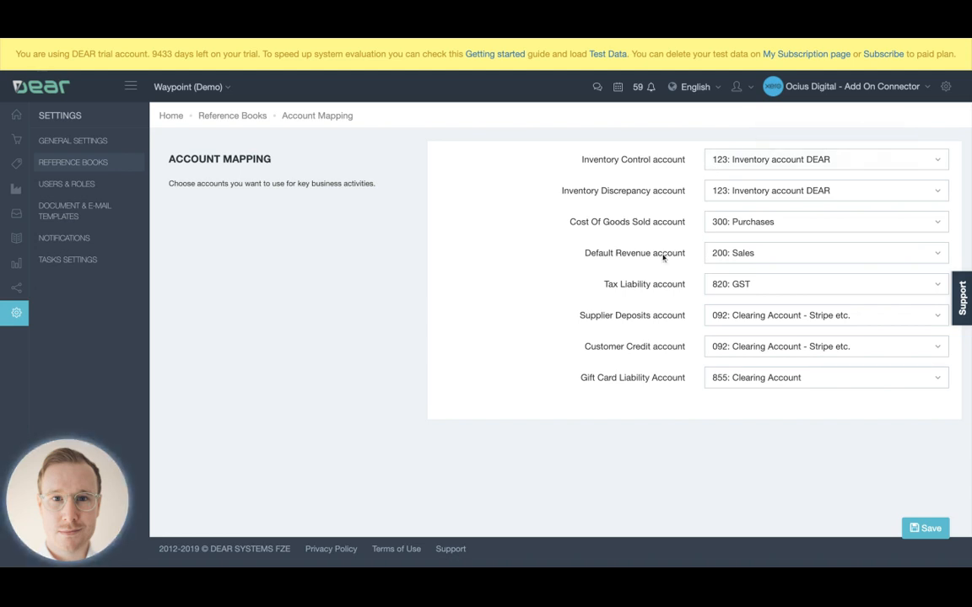
mouse_move(715, 172)
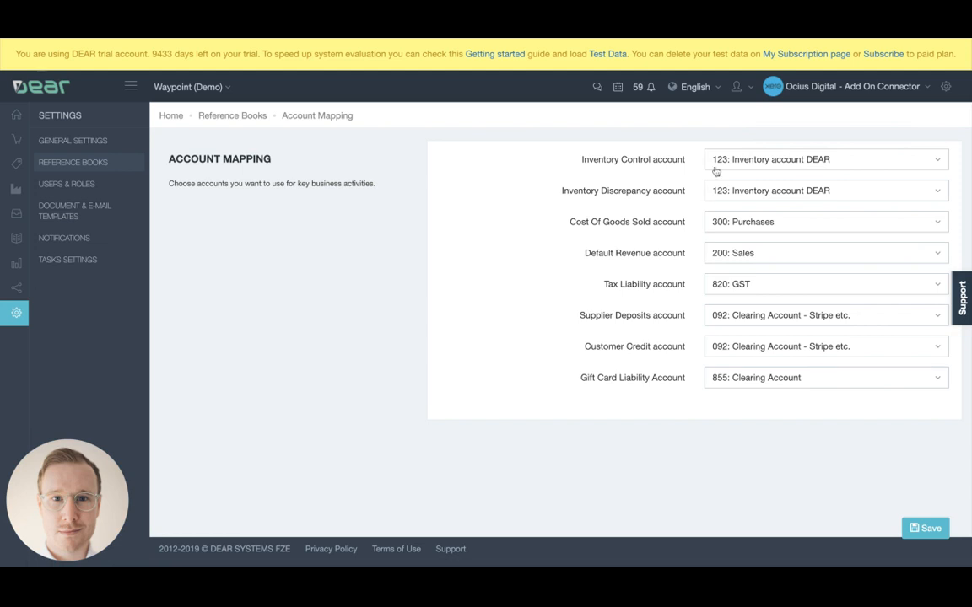
mouse_move(719, 158)
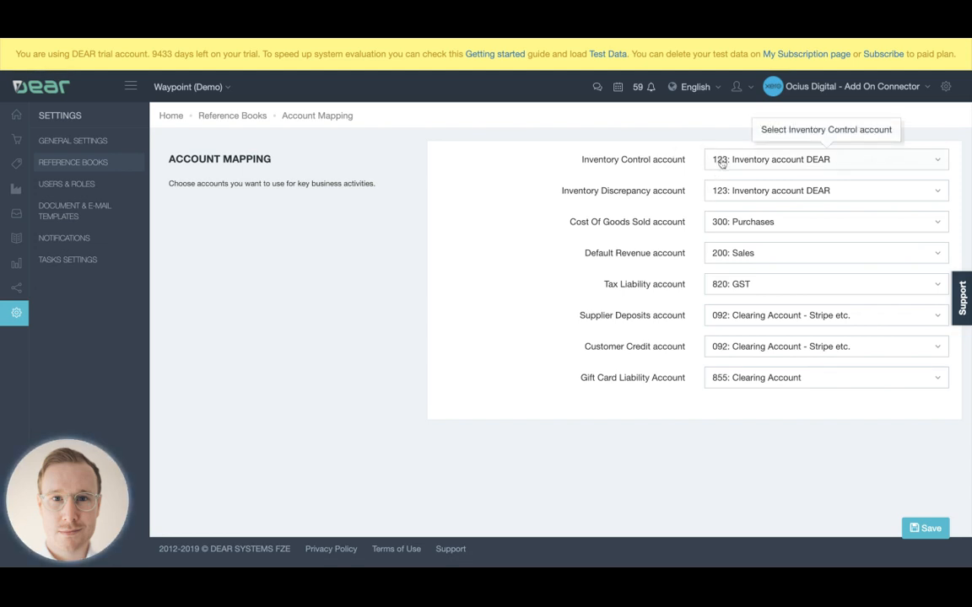
mouse_move(689, 253)
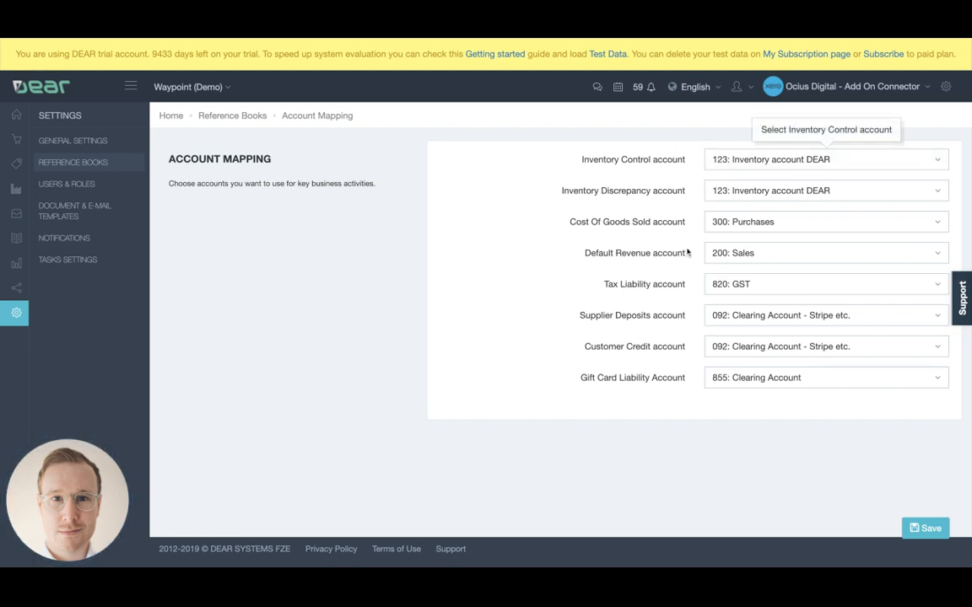
mouse_move(727, 263)
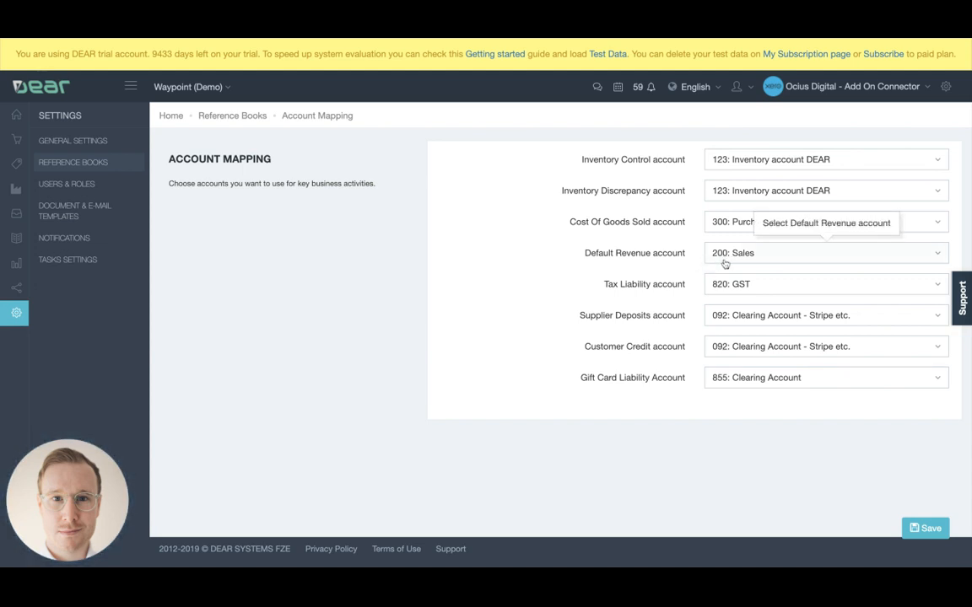
mouse_move(688, 275)
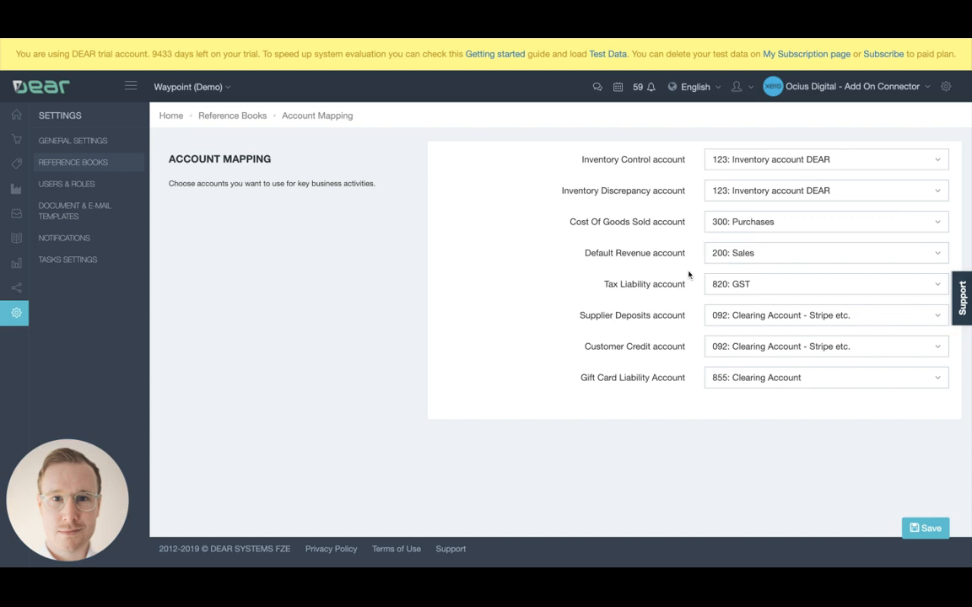
mouse_move(699, 233)
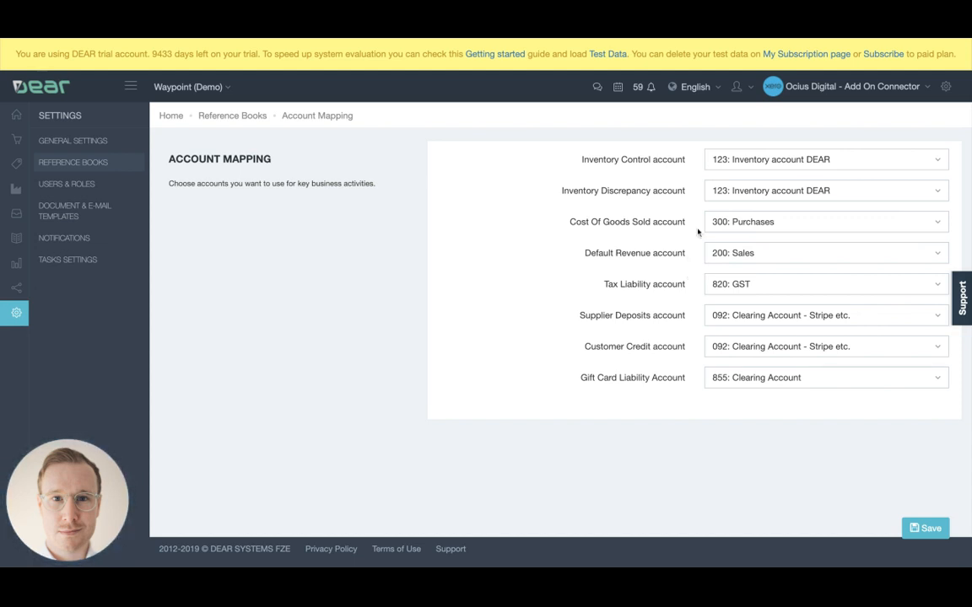
mouse_move(742, 221)
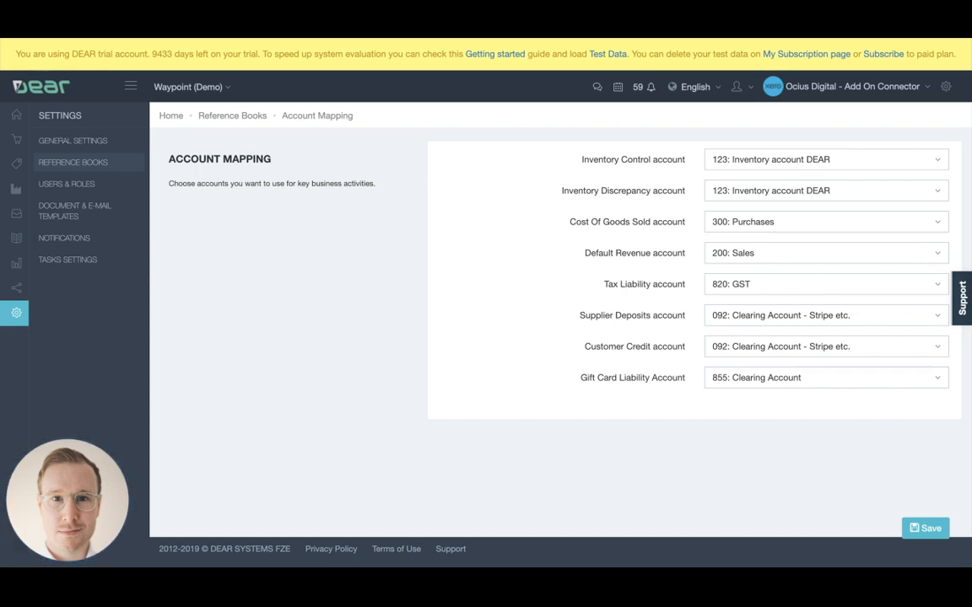
mouse_move(314, 47)
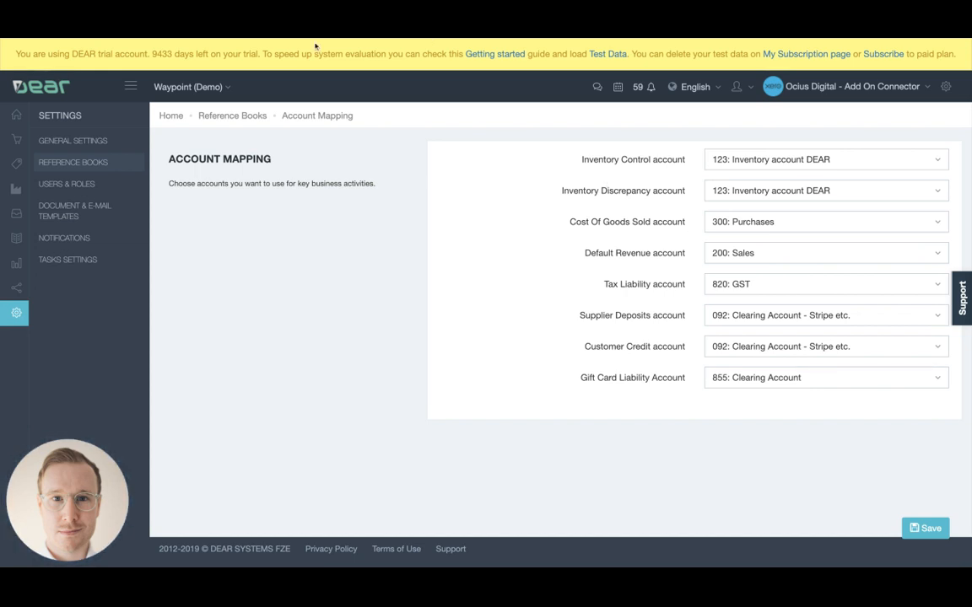
Step: Browse the Inventory product list down toward Golden Ale - 6 Pack
left_click(16, 114)
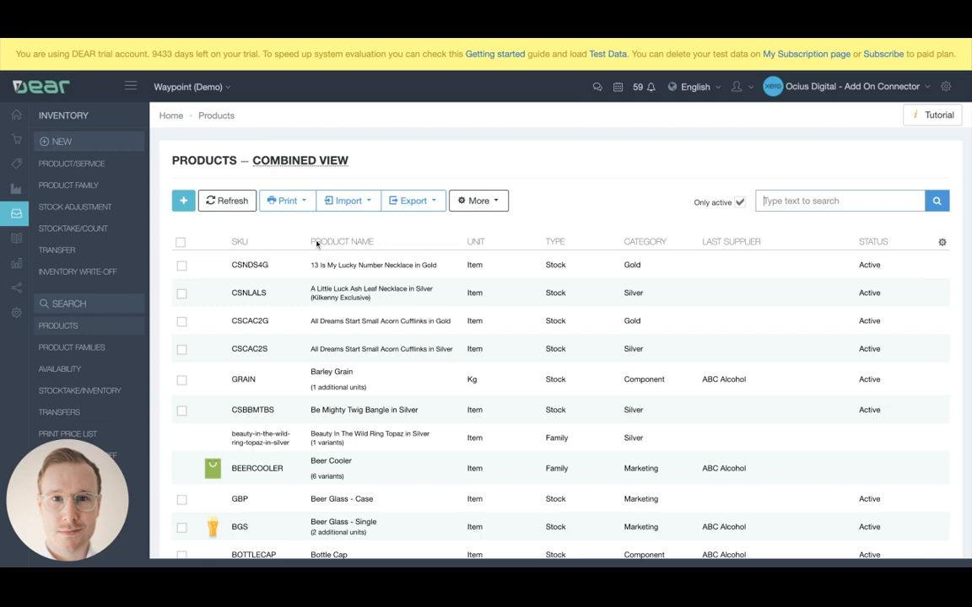
scroll("down", 3)
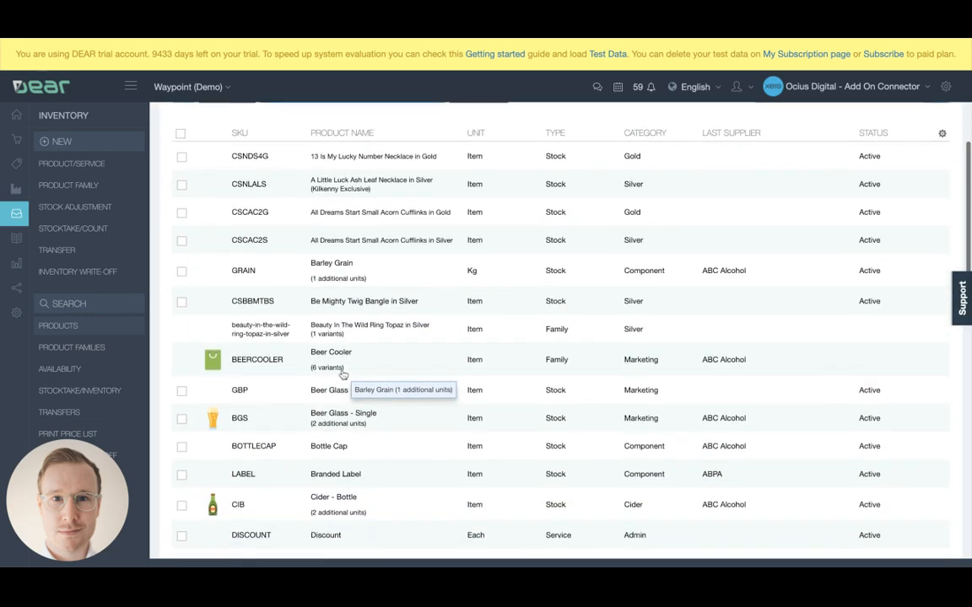
scroll("down", 3)
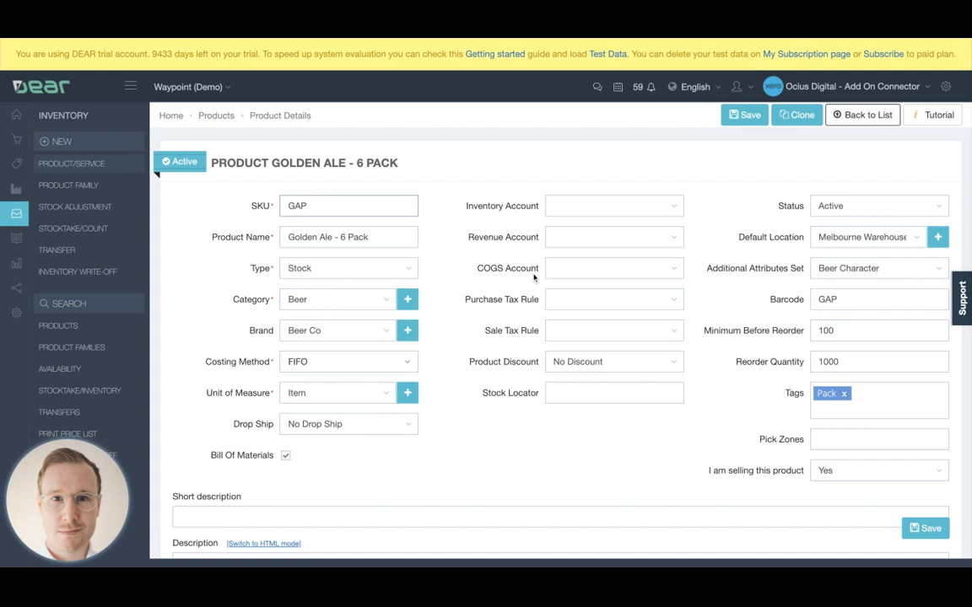
left_click(347, 206)
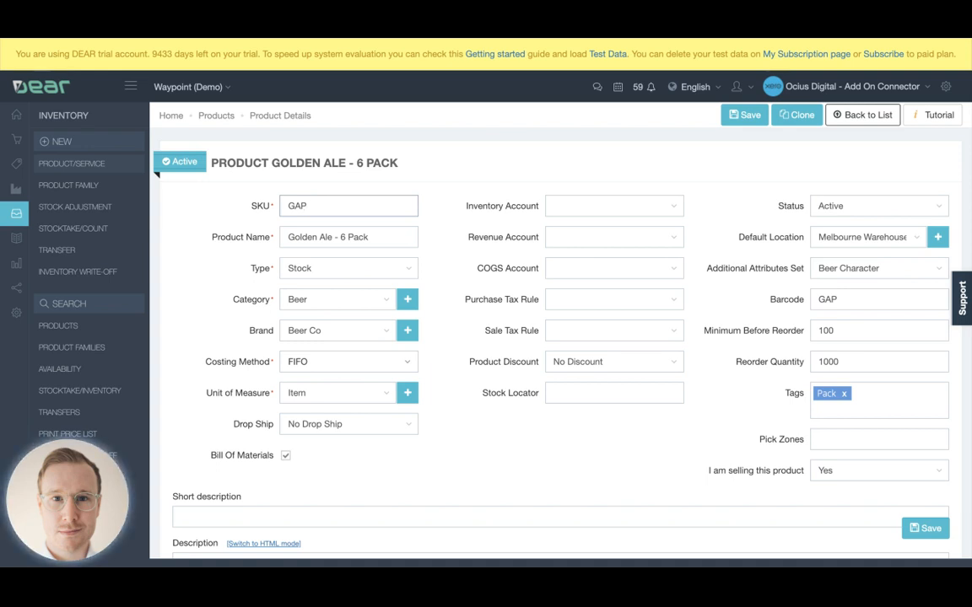
left_click(347, 206)
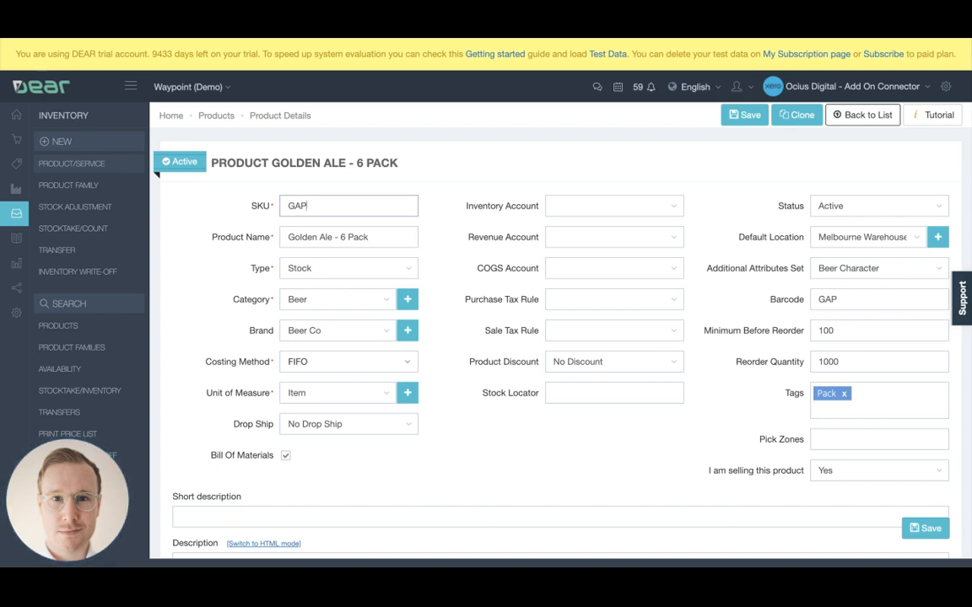
mouse_move(523, 266)
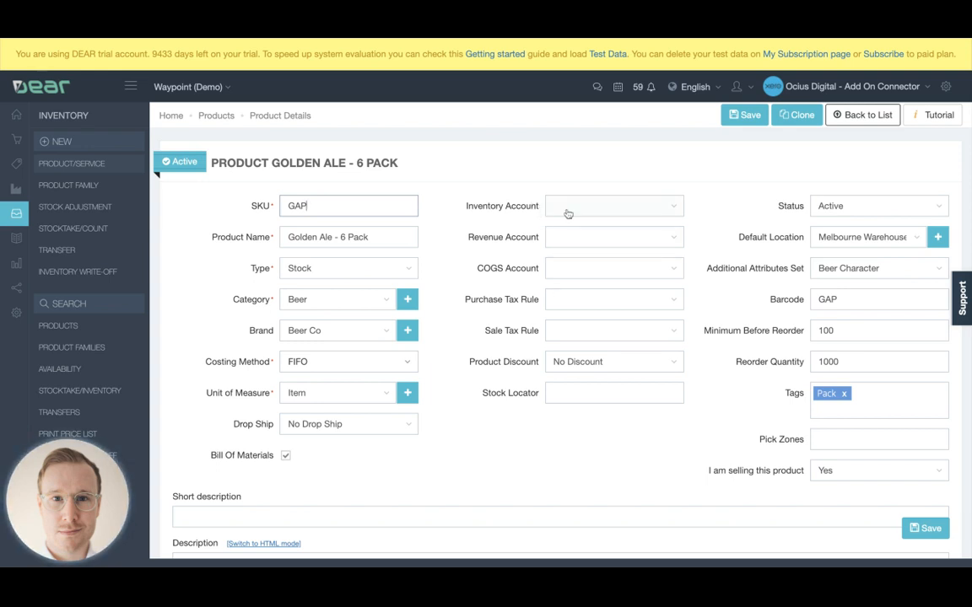
mouse_move(577, 275)
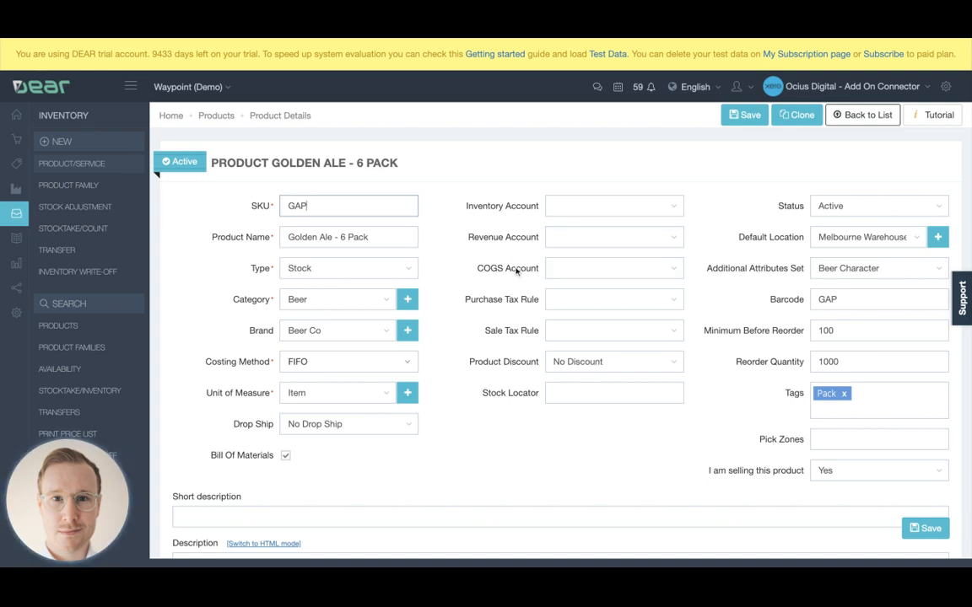
mouse_move(516, 256)
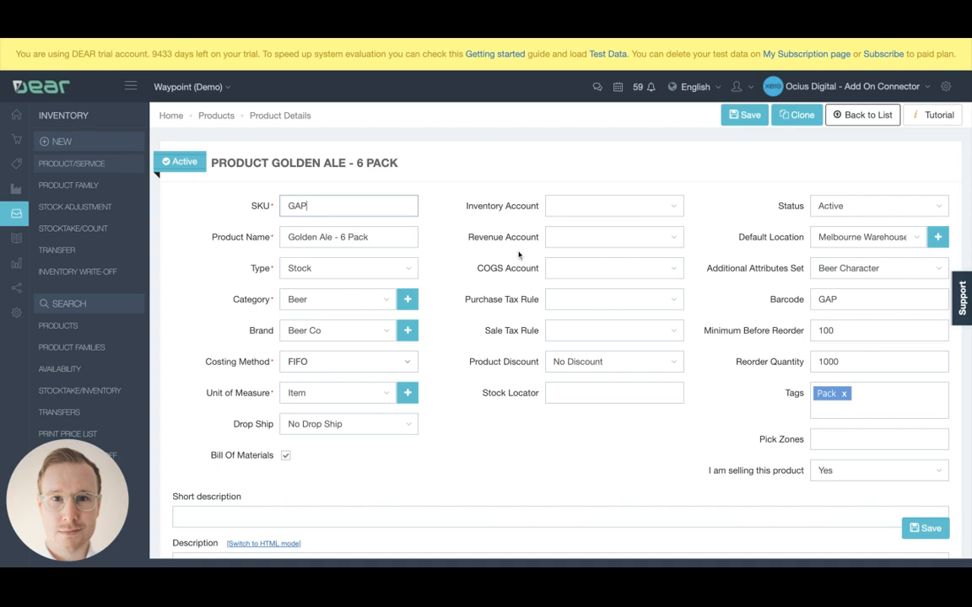
mouse_move(531, 222)
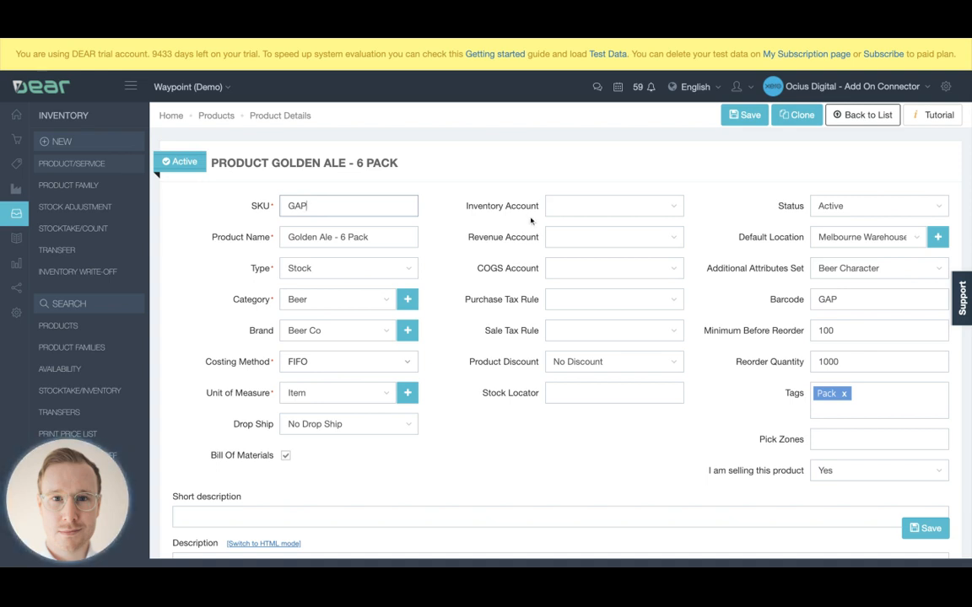
mouse_move(565, 213)
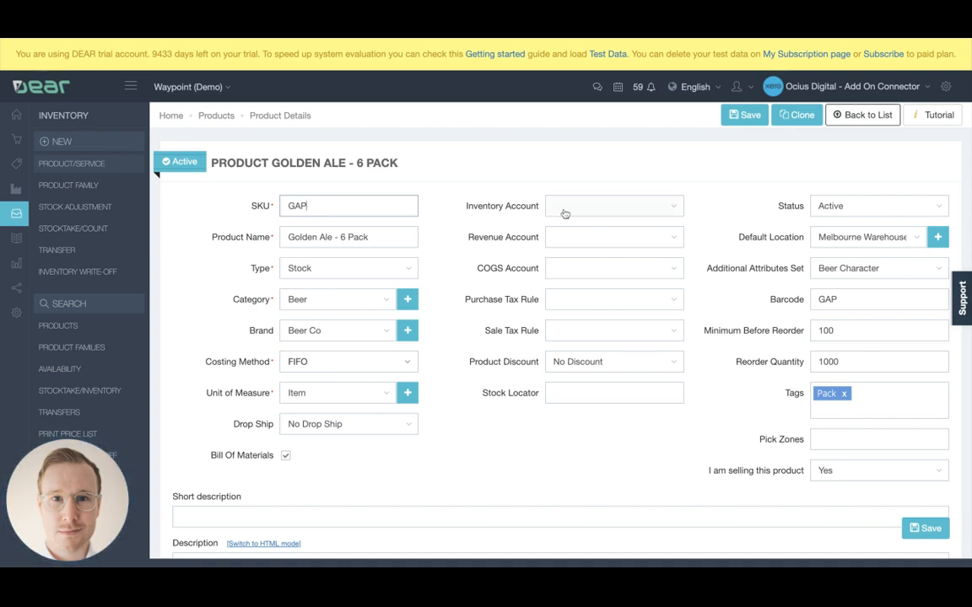
mouse_move(567, 268)
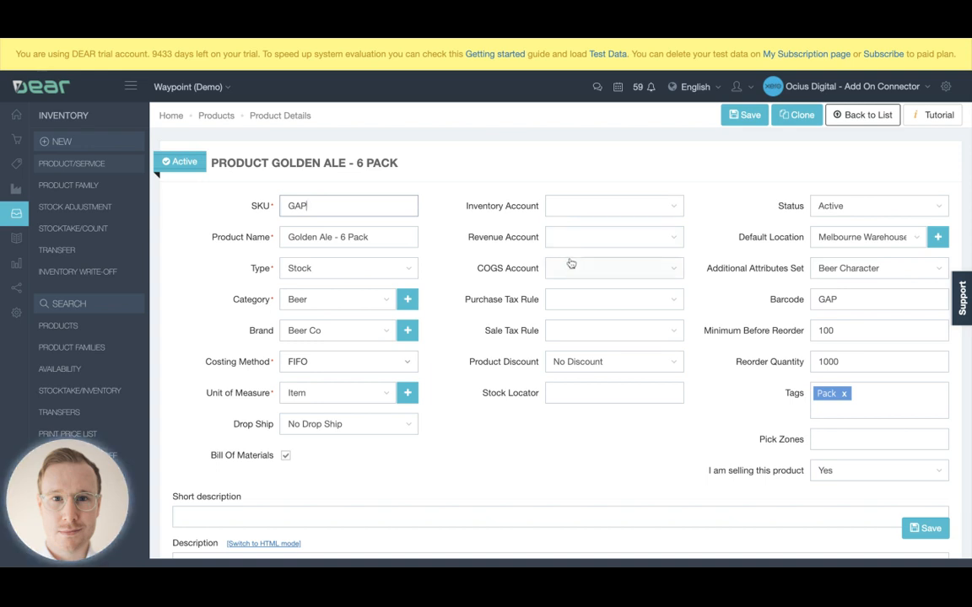
mouse_move(574, 212)
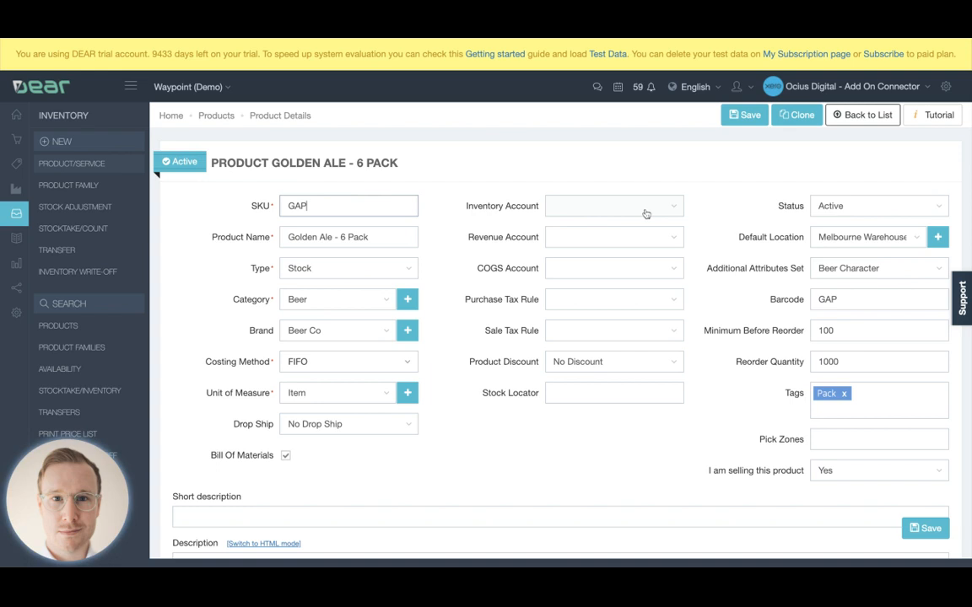
mouse_move(607, 243)
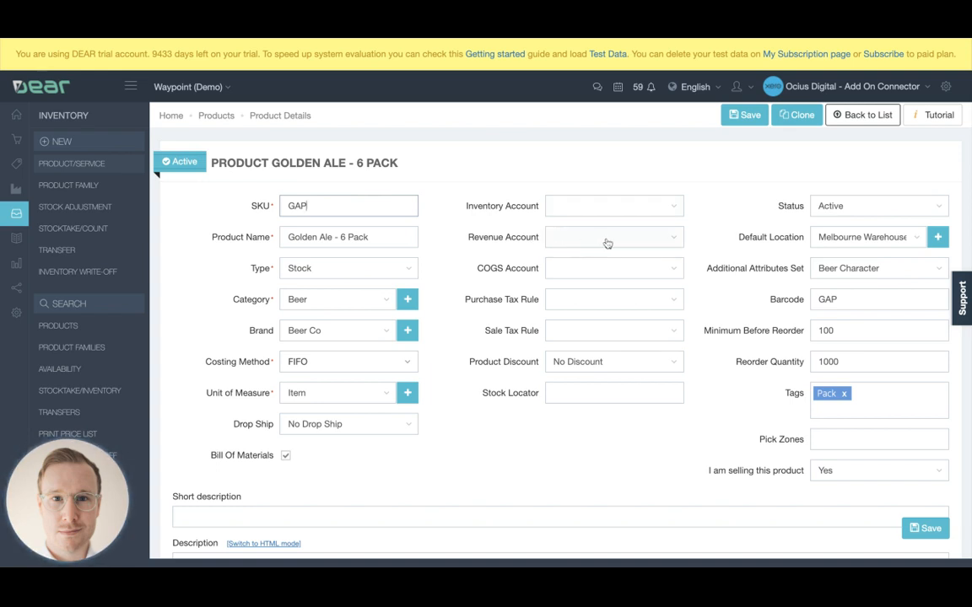
mouse_move(582, 278)
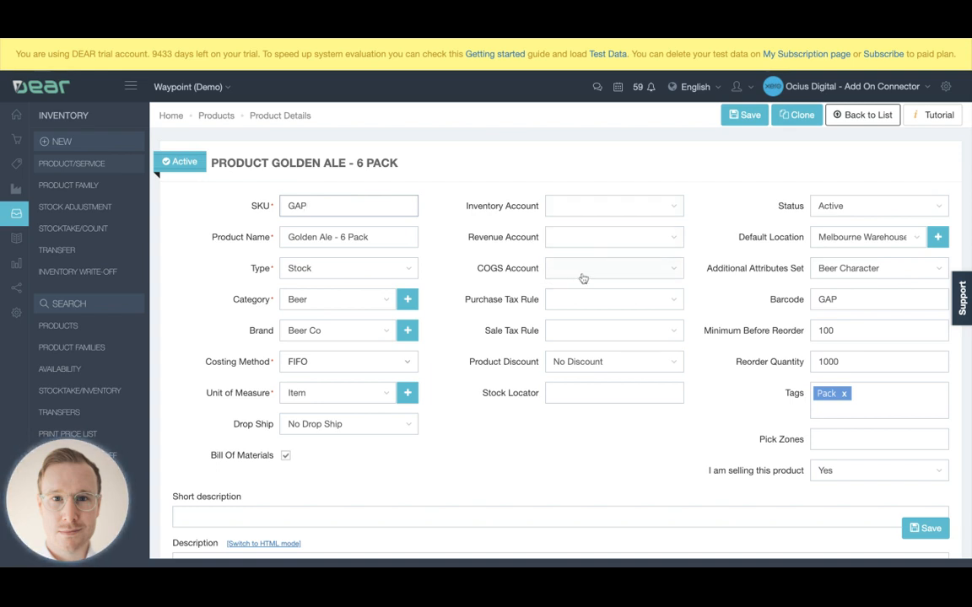
left_click(347, 206)
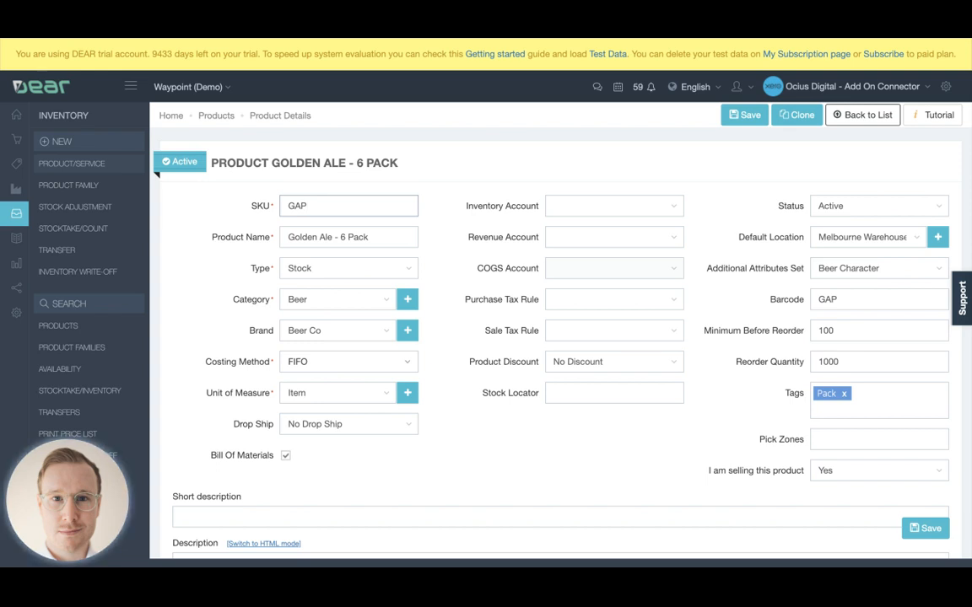
left_click(348, 206)
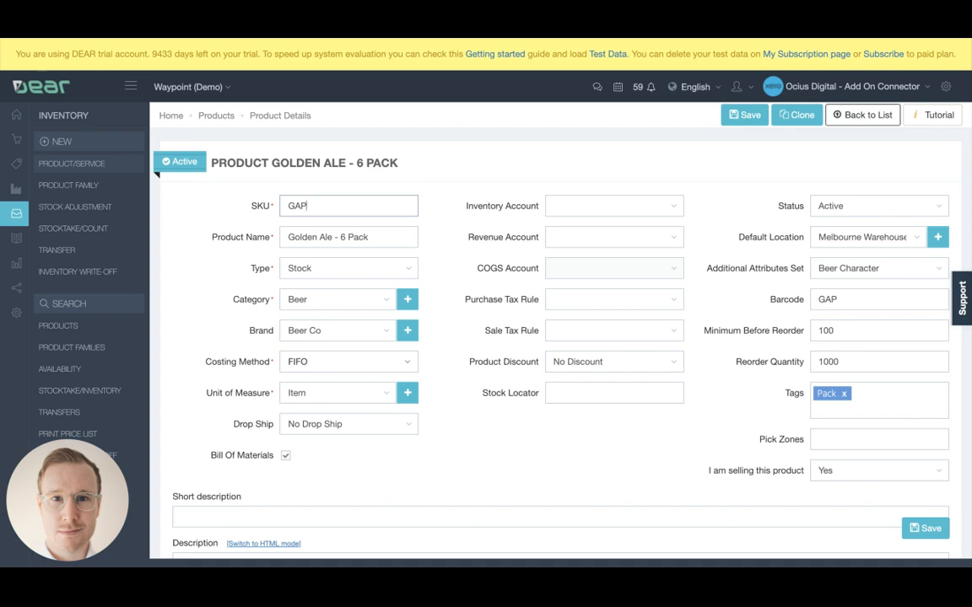
mouse_move(563, 310)
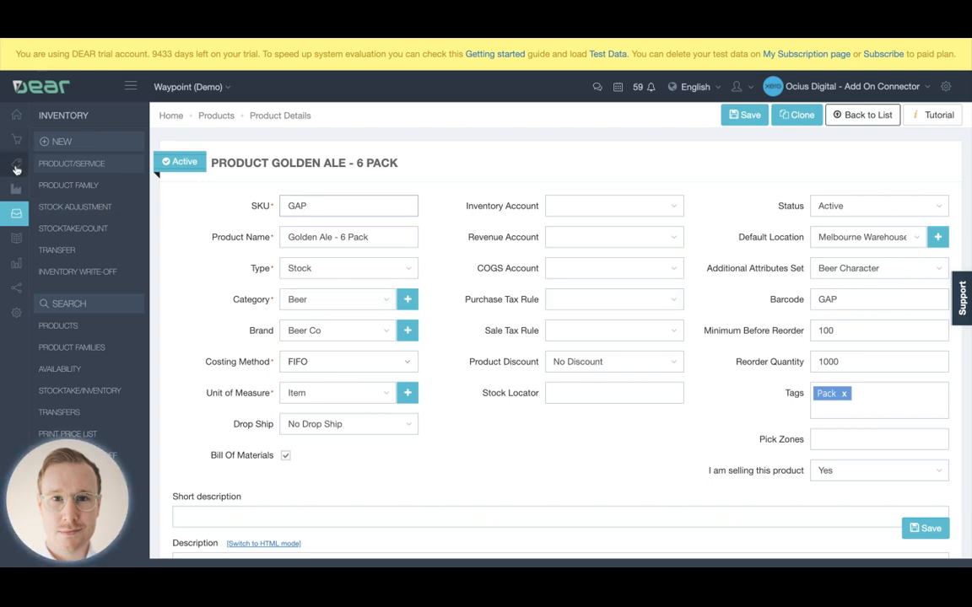
Step: Expand the Sale menu showing Simple Sale and Customers
left_click(15, 162)
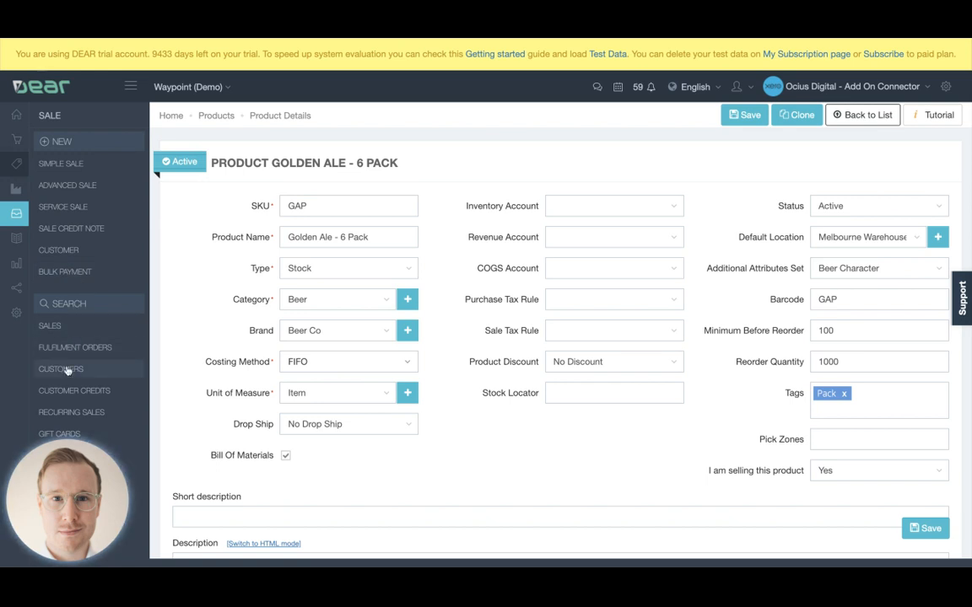
mouse_move(585, 142)
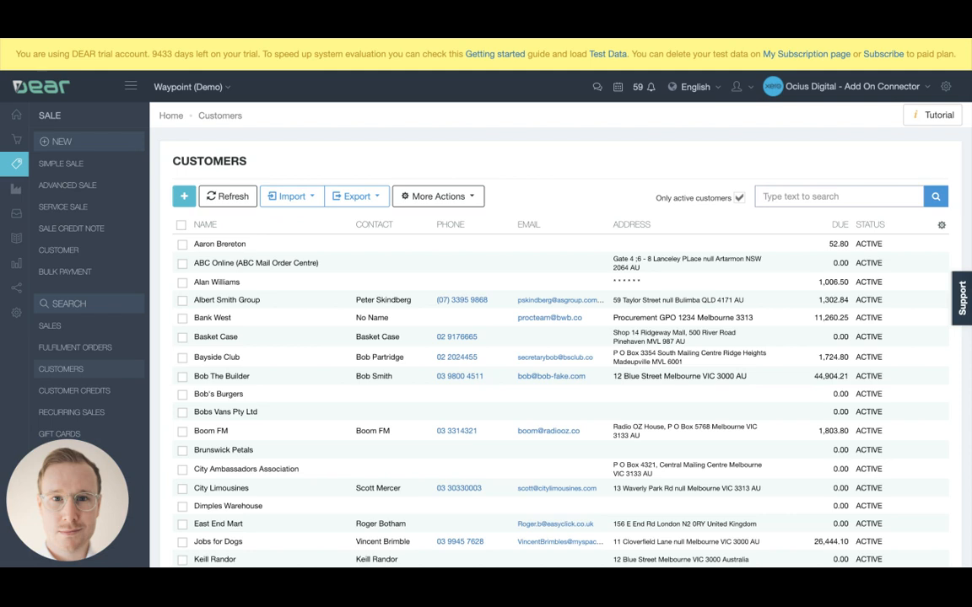
mouse_move(223, 376)
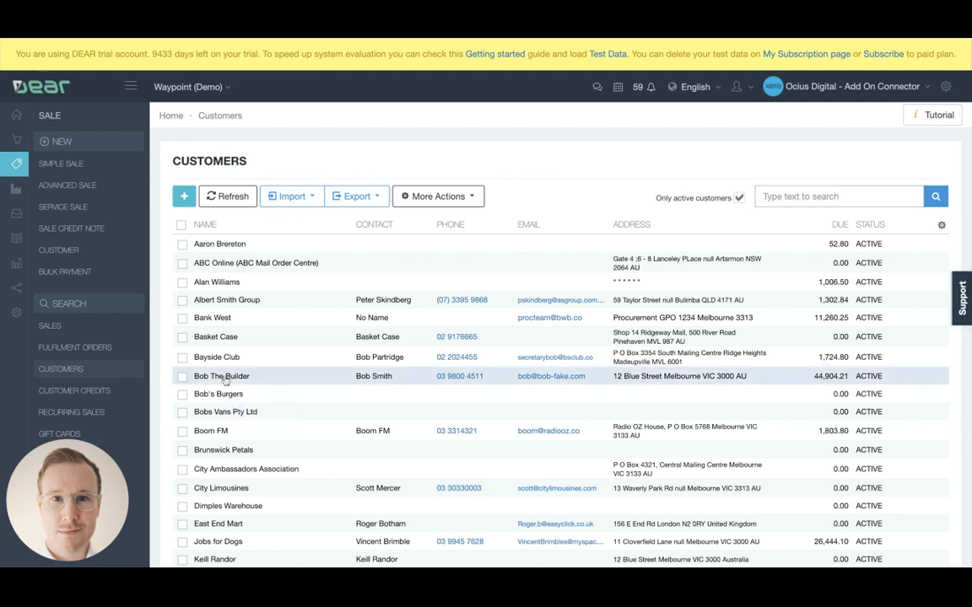
mouse_move(222, 385)
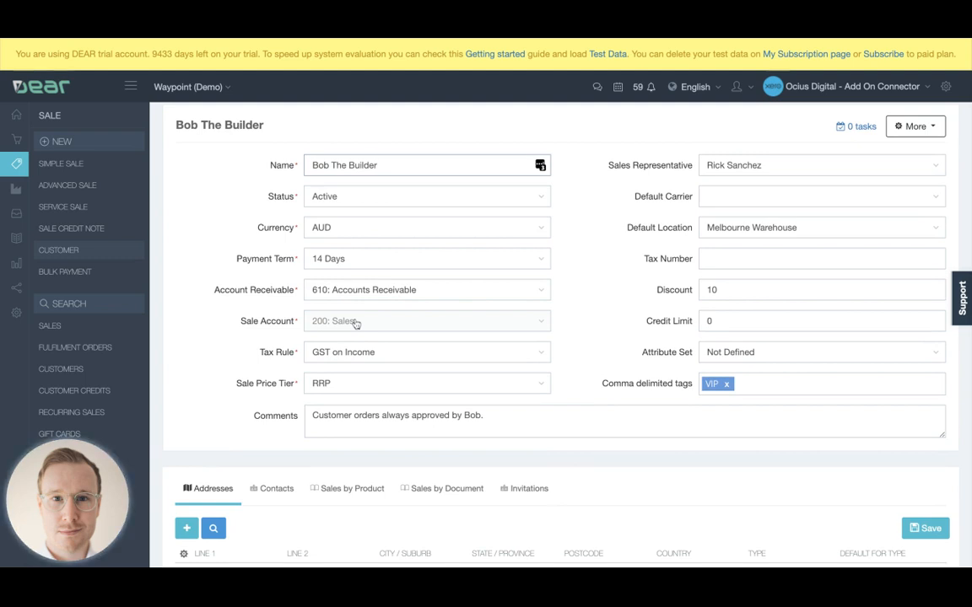
left_click(378, 166)
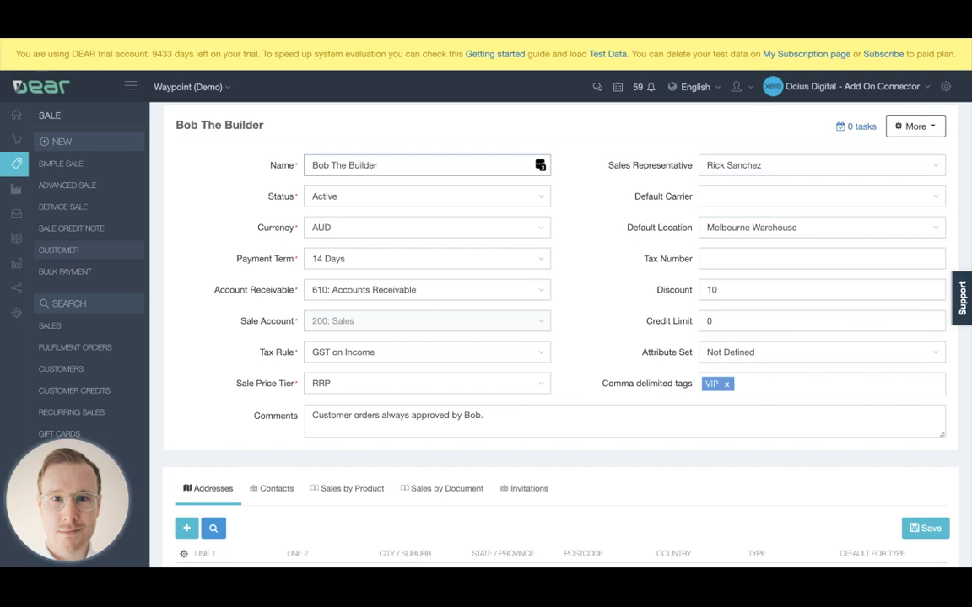
left_click(378, 165)
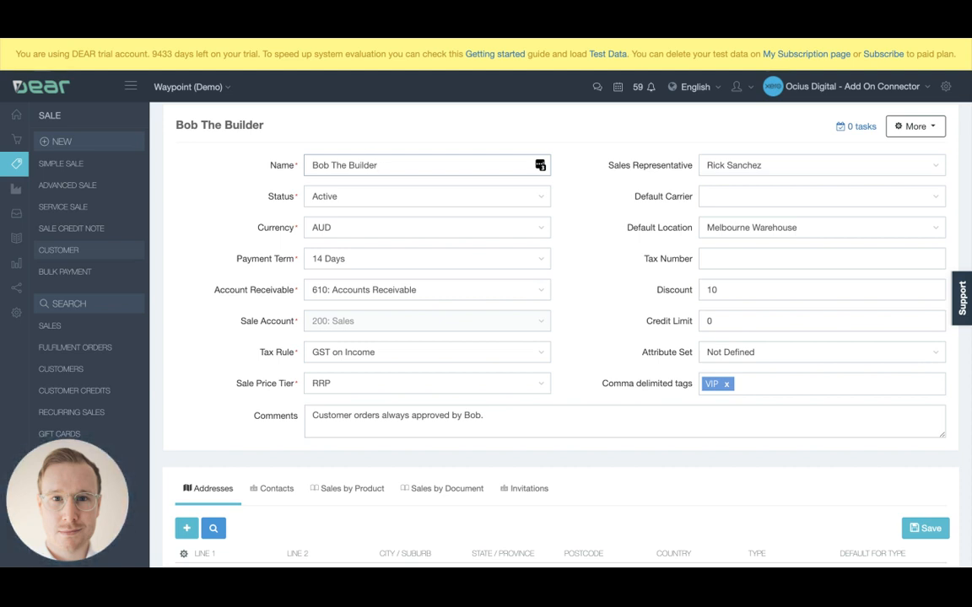
left_click(378, 165)
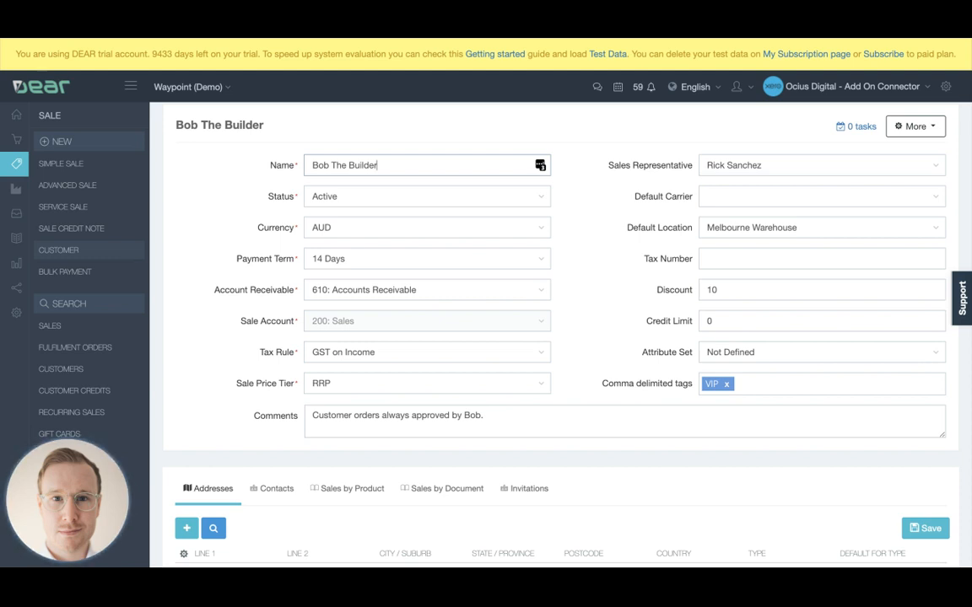